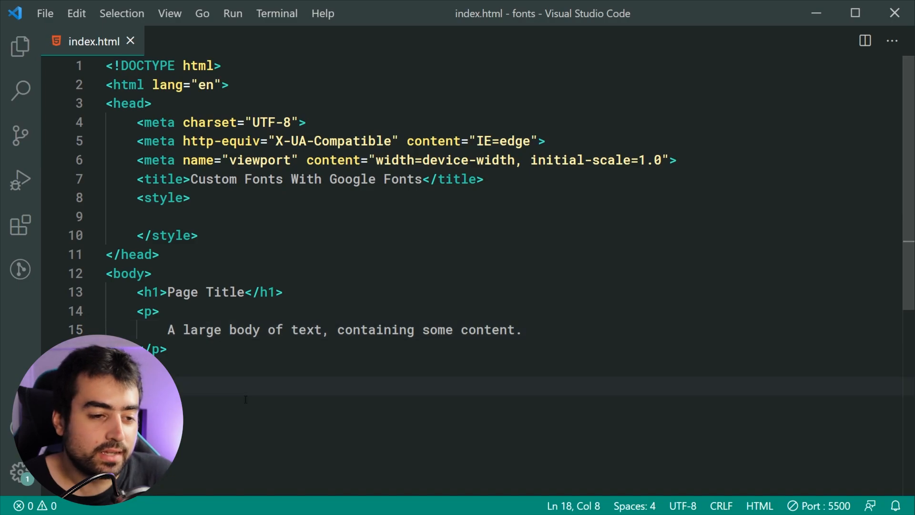
View the unstyled index.html preview in Chrome, then switch to the Google Fonts catalogue tab
left_click(283, 292)
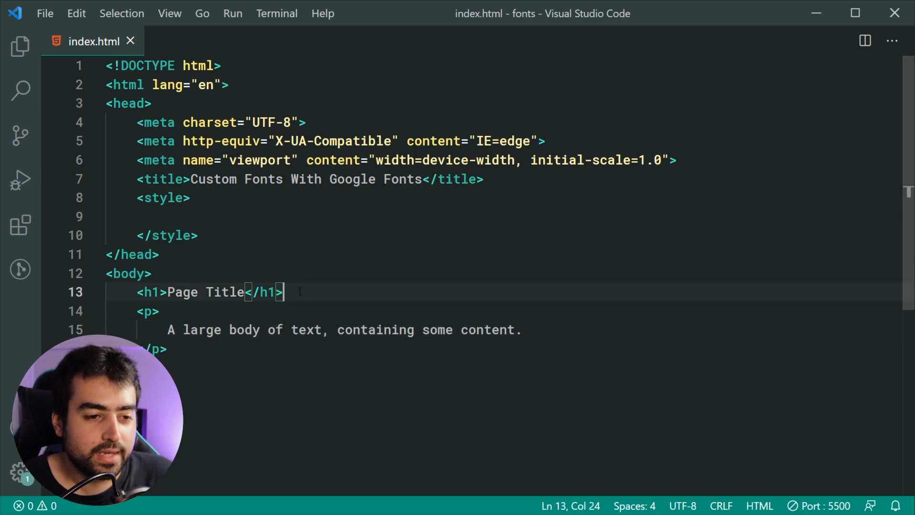
left_click(167, 348)
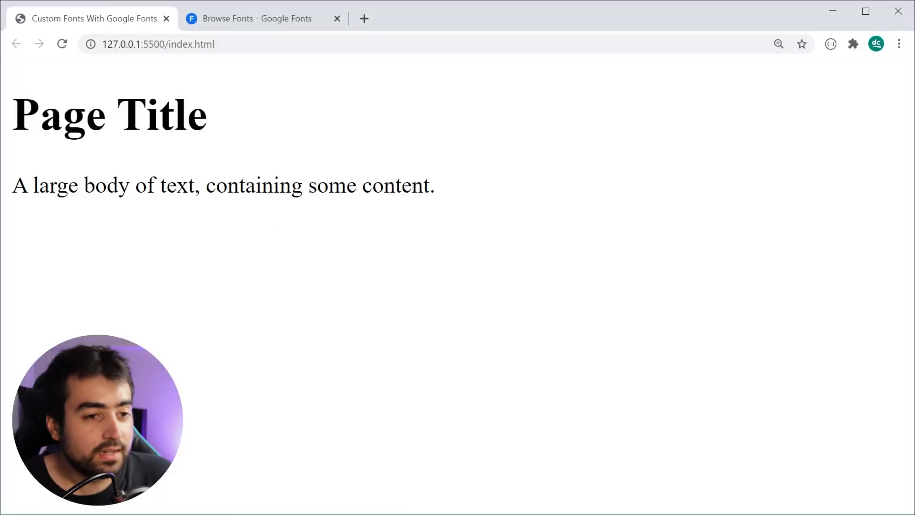
left_click(256, 18)
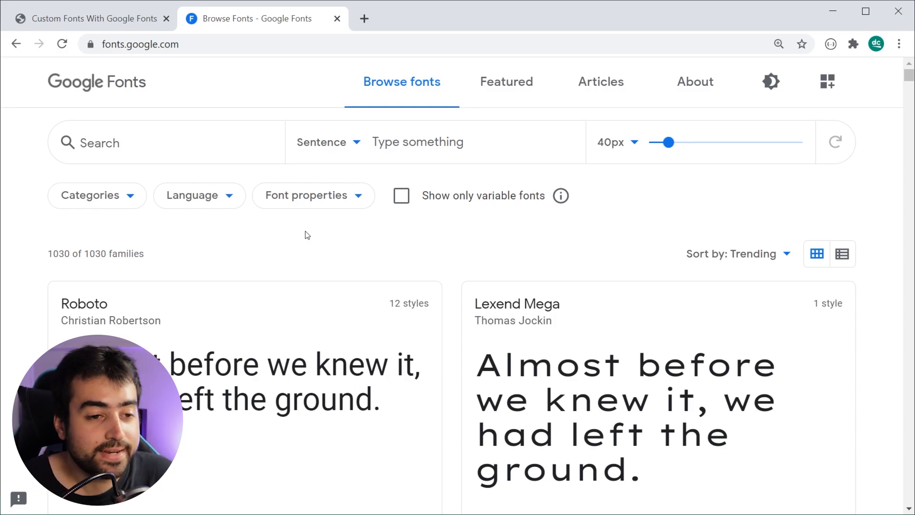
scroll("down", 3)
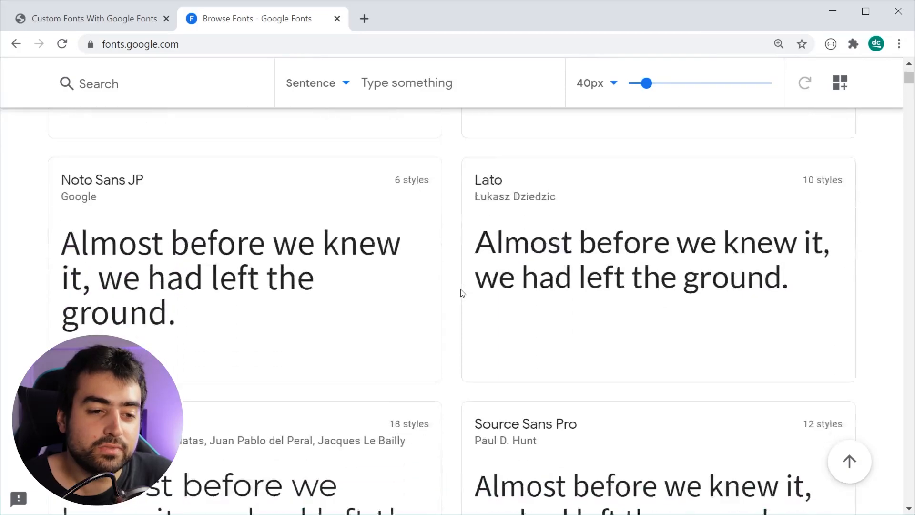
scroll("up", 3)
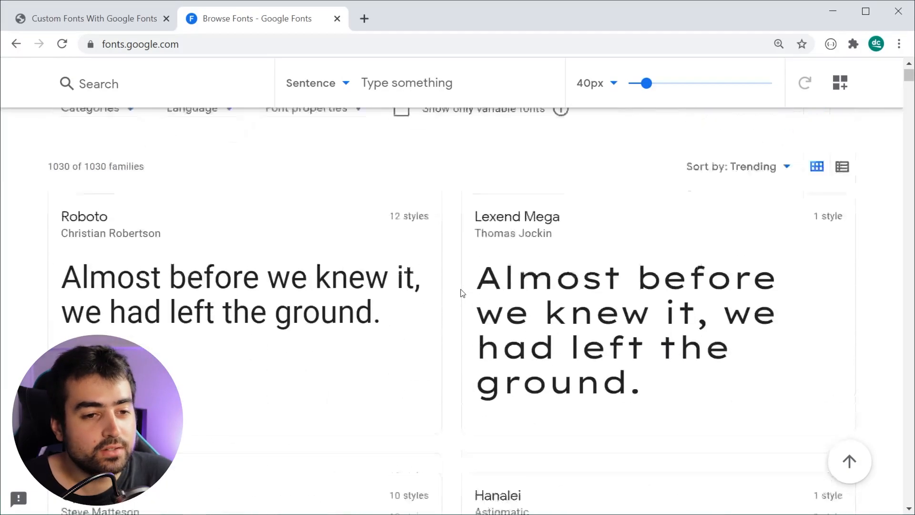
left_click(96, 195)
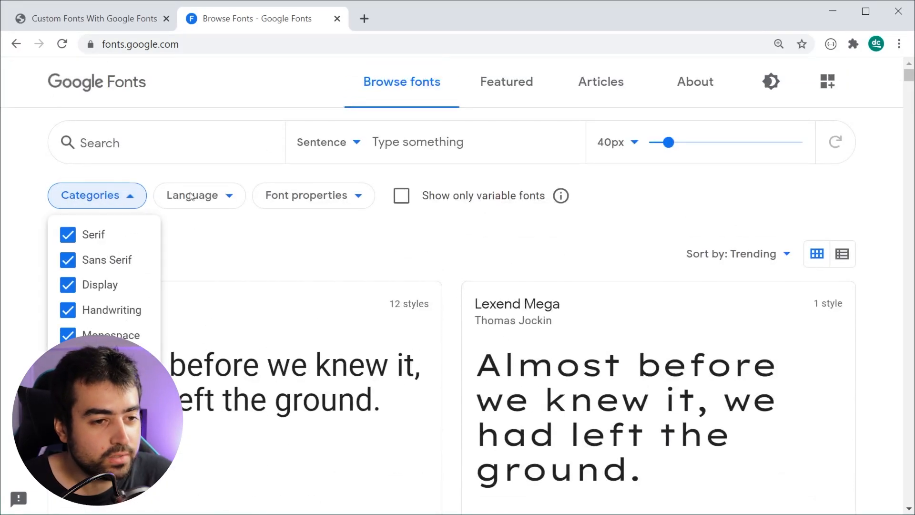
left_click(314, 195)
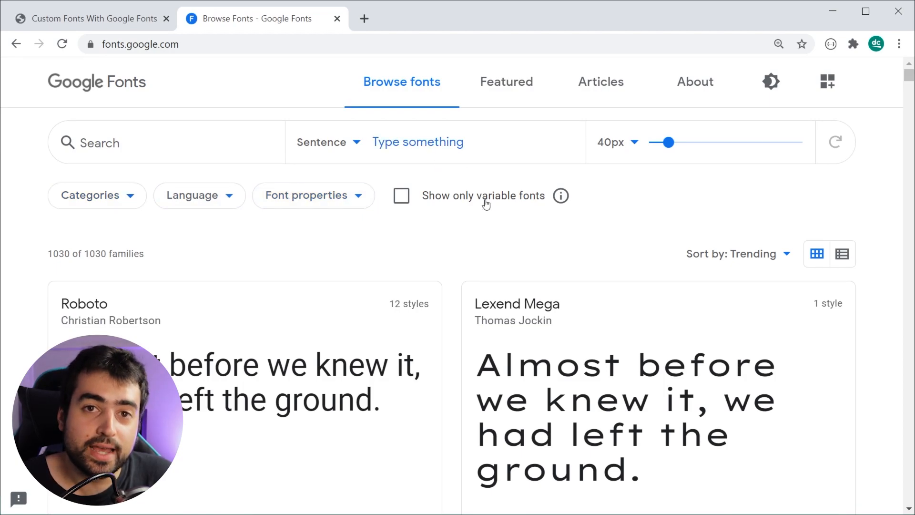
mouse_move(479, 219)
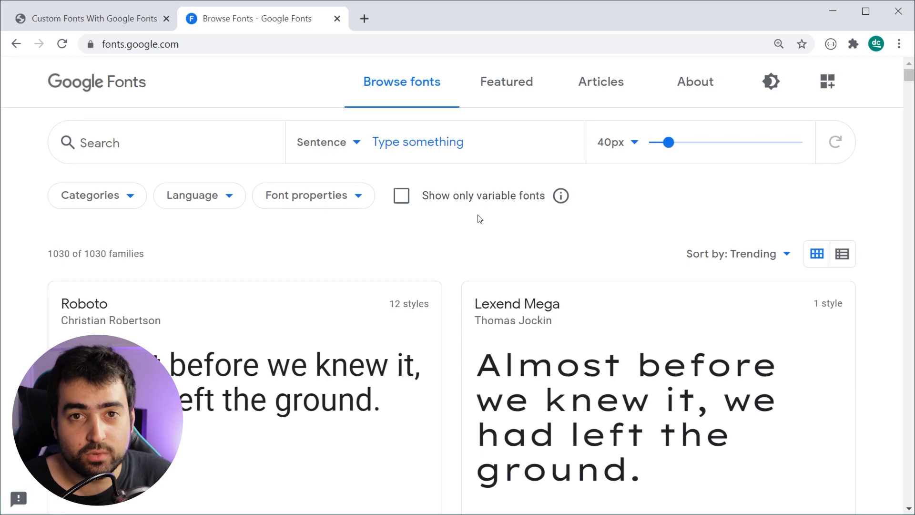
type("dcode")
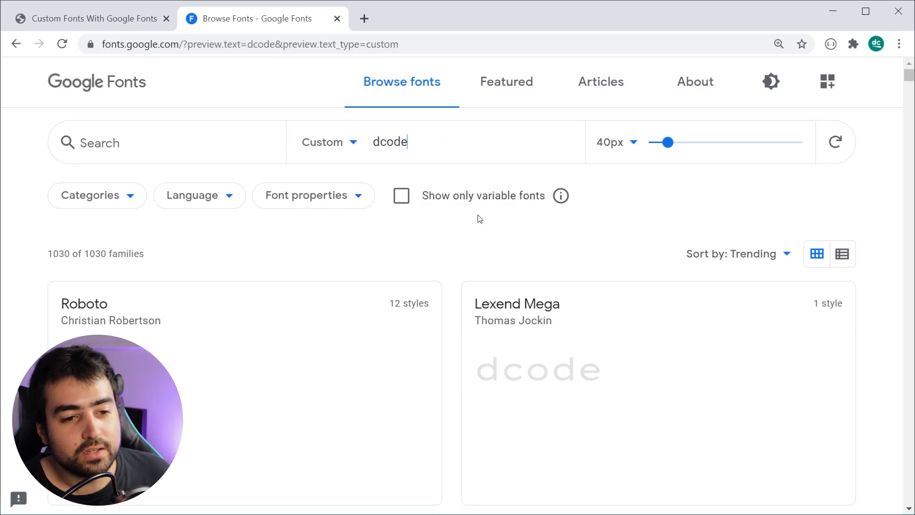
scroll("down", 3)
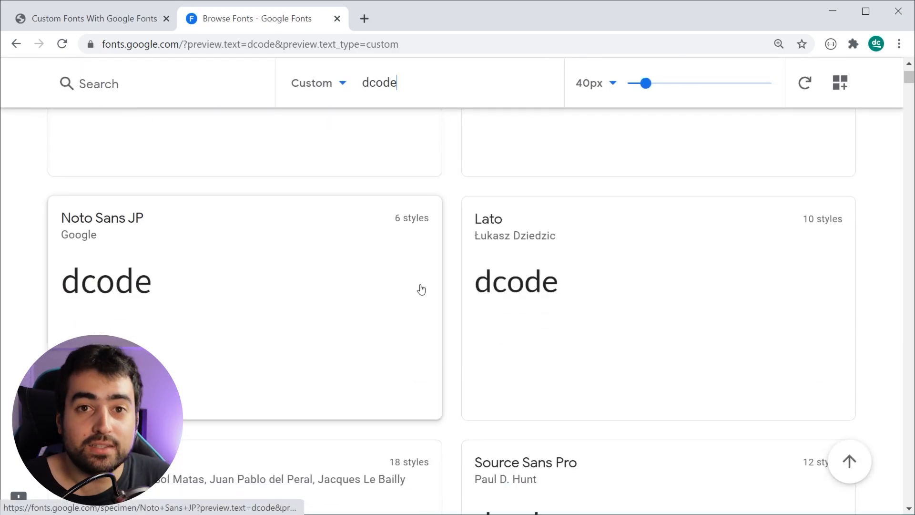
scroll("up", 3)
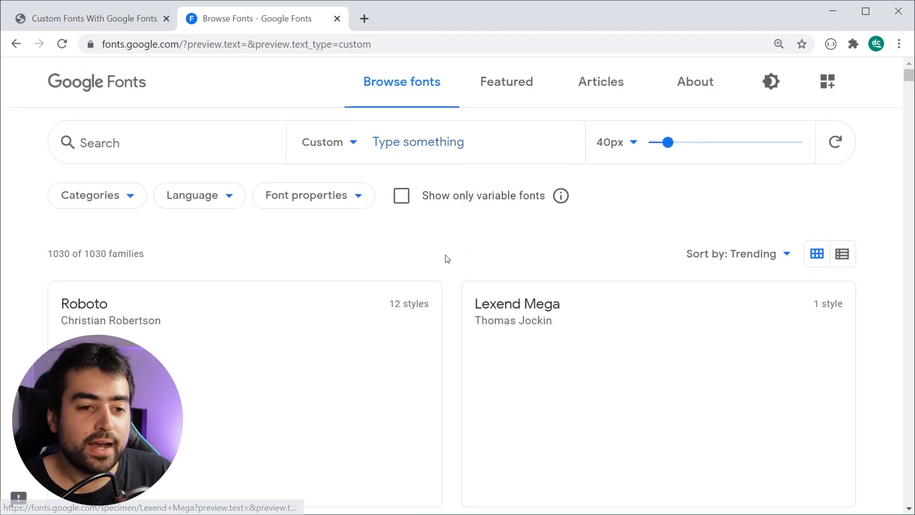
left_click(322, 142)
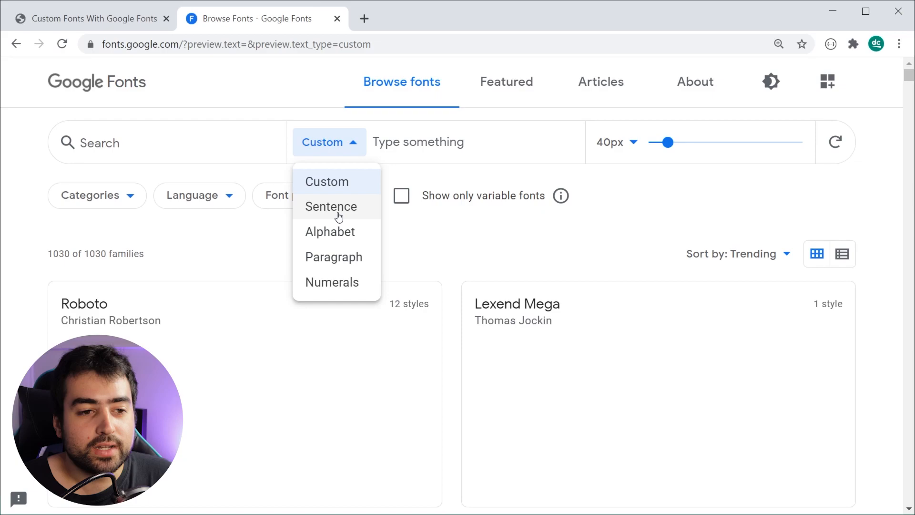
left_click(330, 205)
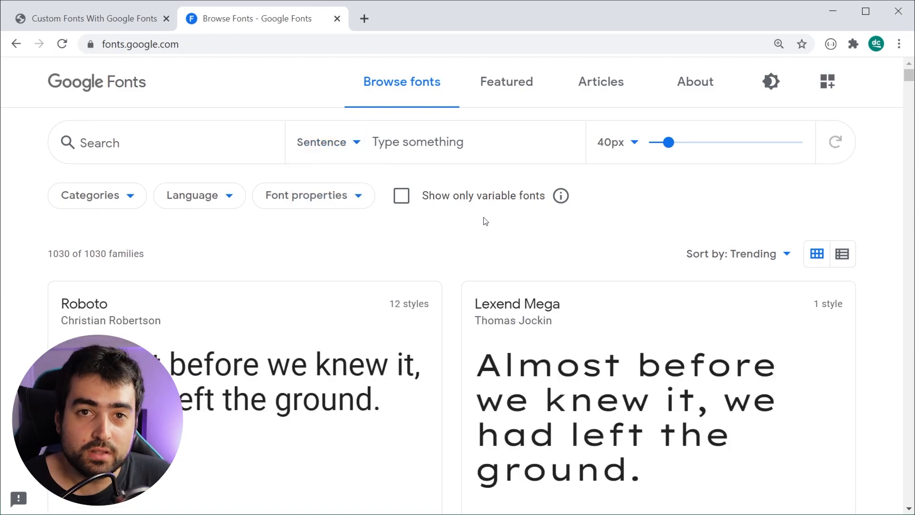
Filter the catalogue to Sans Serif only and scroll down to the Source Sans Pro card
left_click(96, 195)
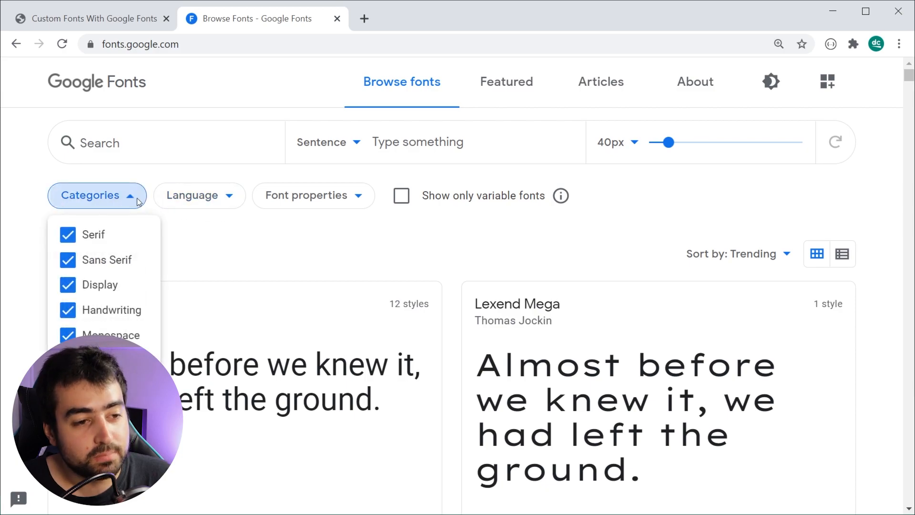
mouse_move(121, 259)
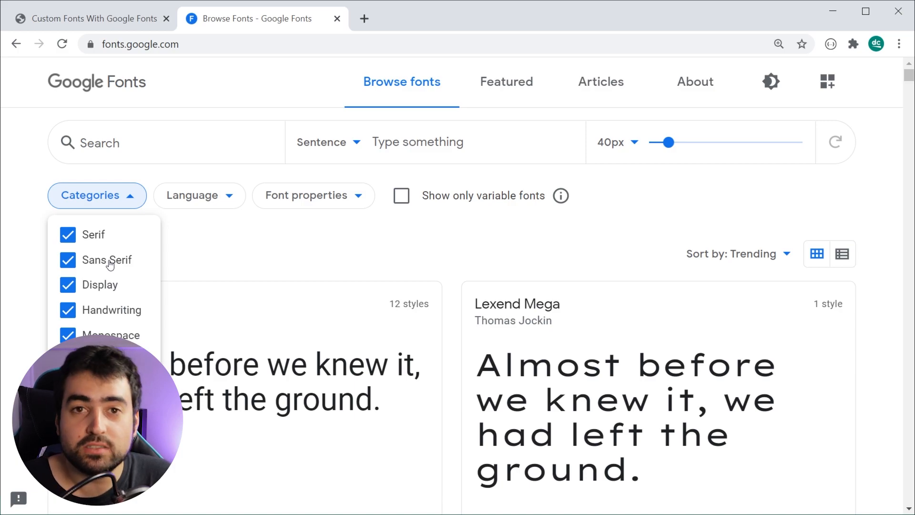
mouse_move(143, 250)
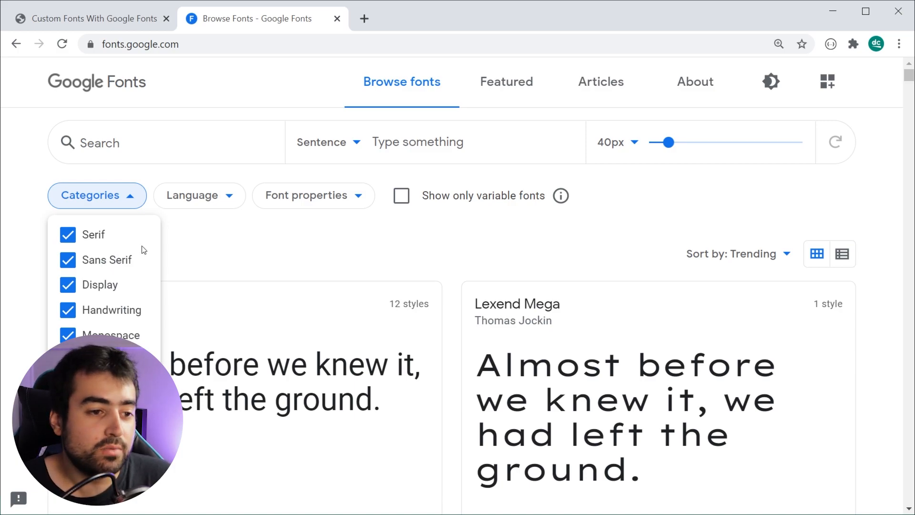
left_click(68, 234)
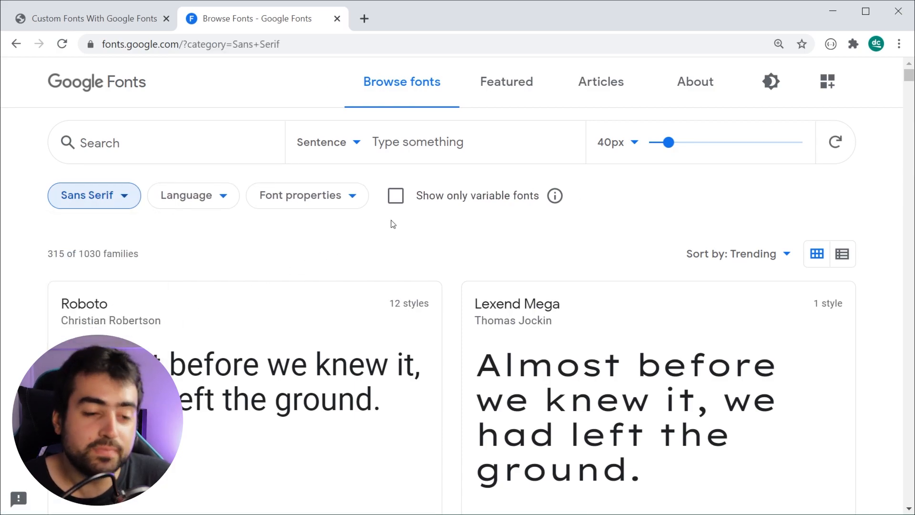
scroll("down", 3)
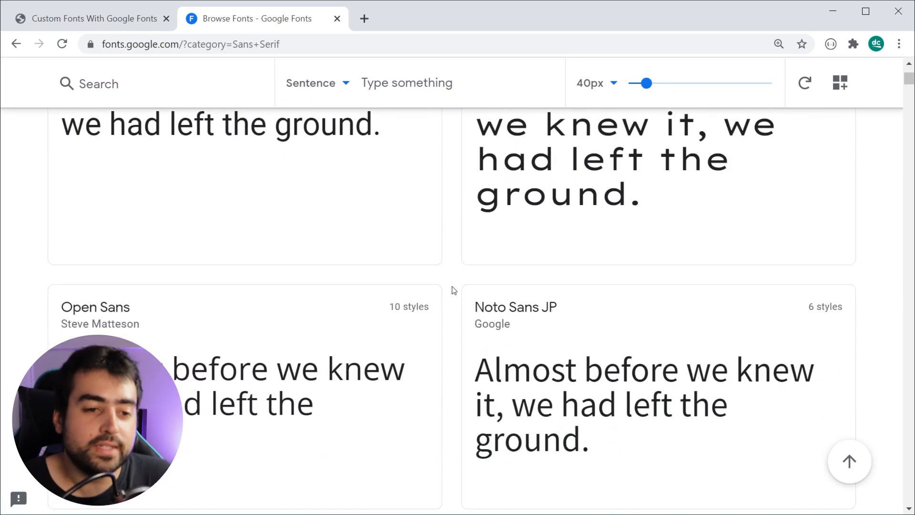
scroll("down", 3)
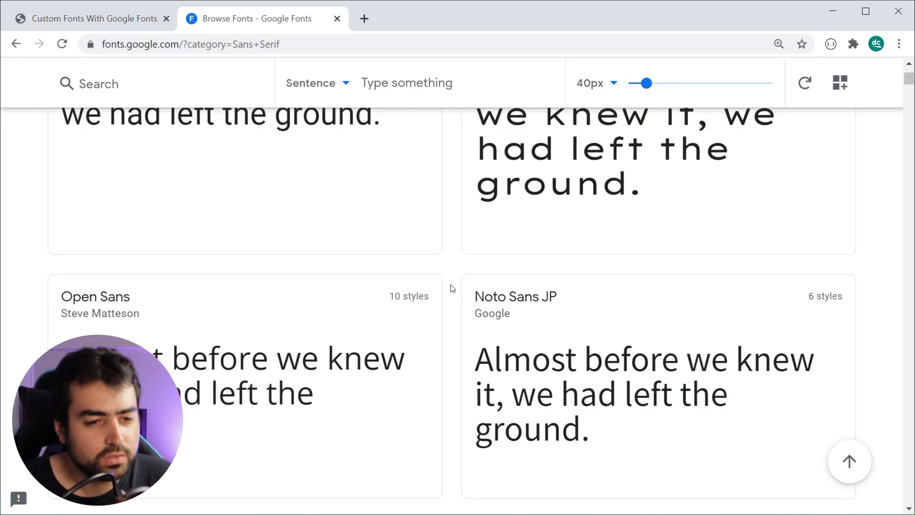
scroll("down", 3)
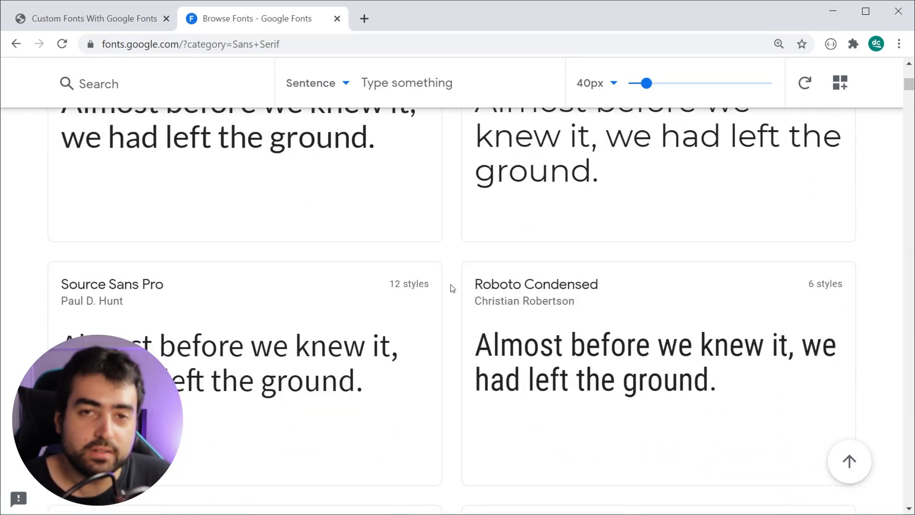
scroll("down", 3)
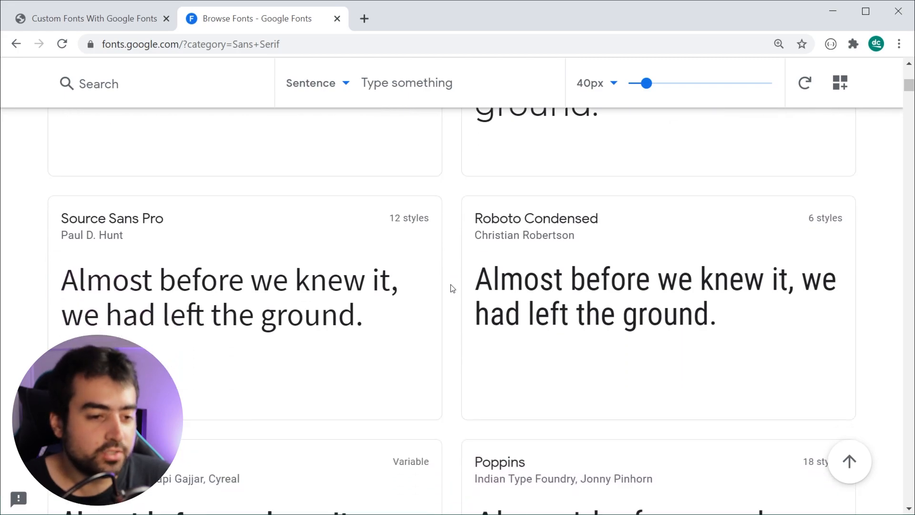
scroll("down", 3)
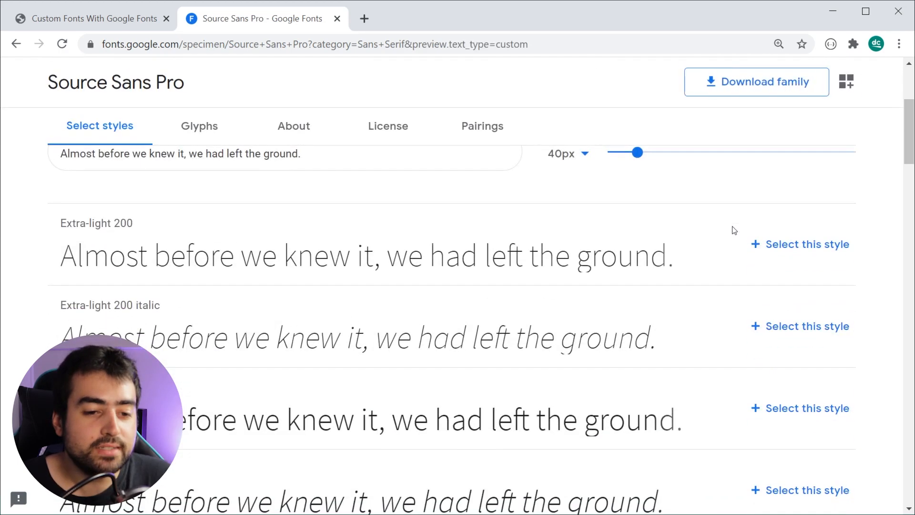
Scroll through the Source Sans Pro specimen page to review its available styles
scroll("down", 3)
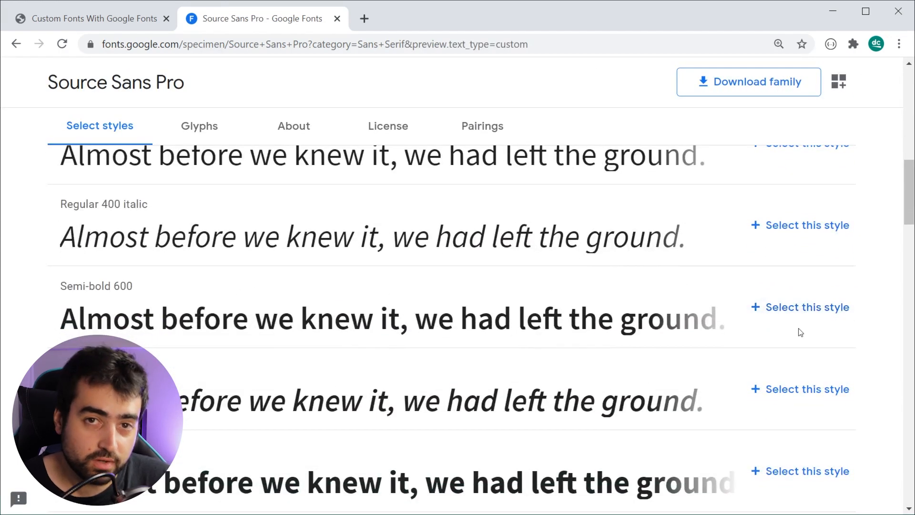
scroll("up", 3)
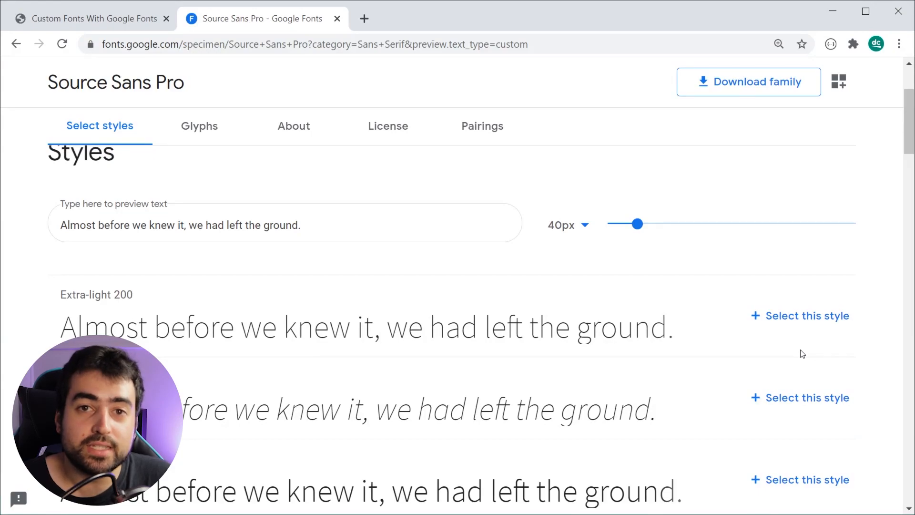
mouse_move(765, 327)
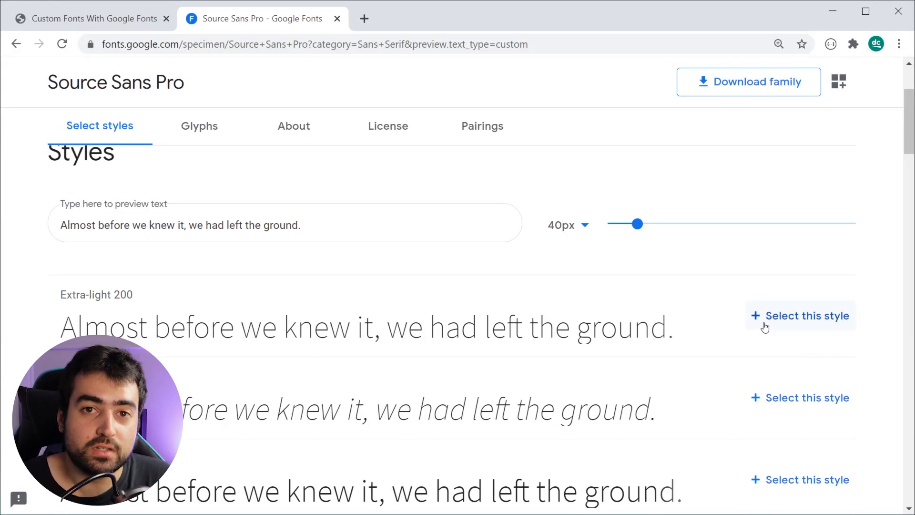
scroll("down", 3)
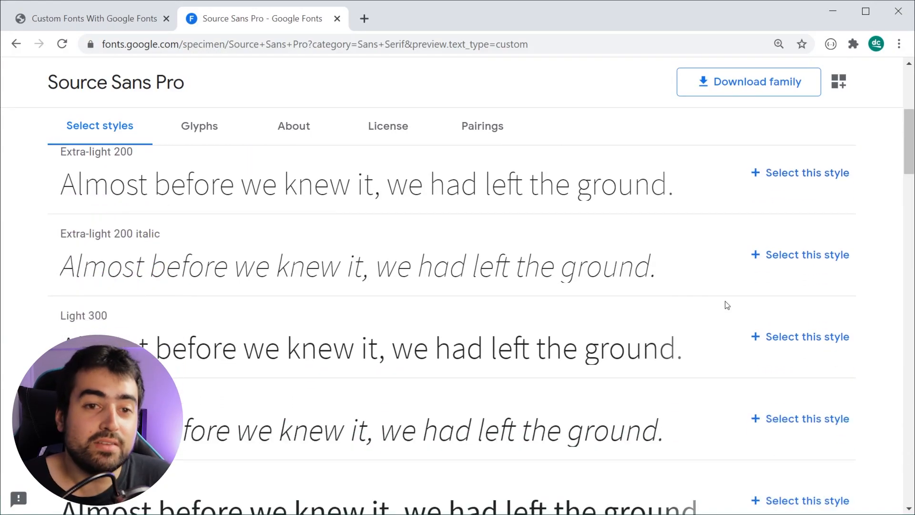
scroll("down", 3)
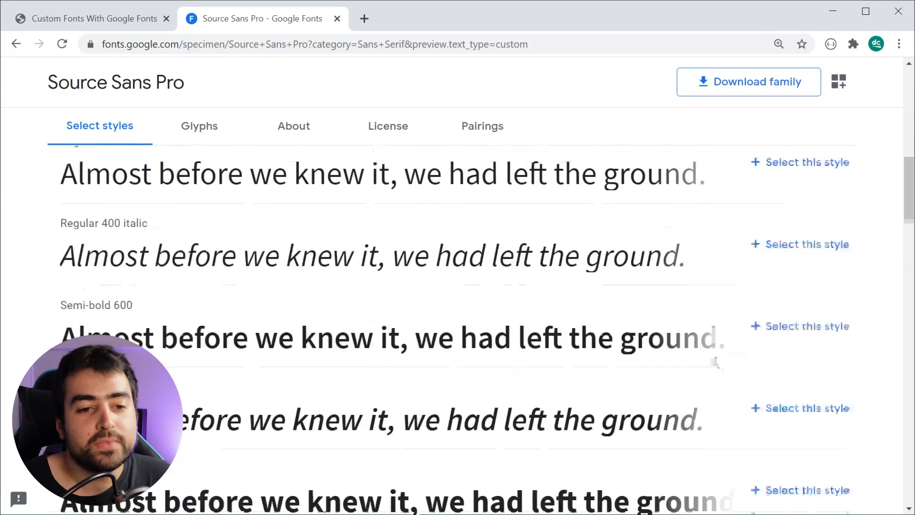
scroll("up", 3)
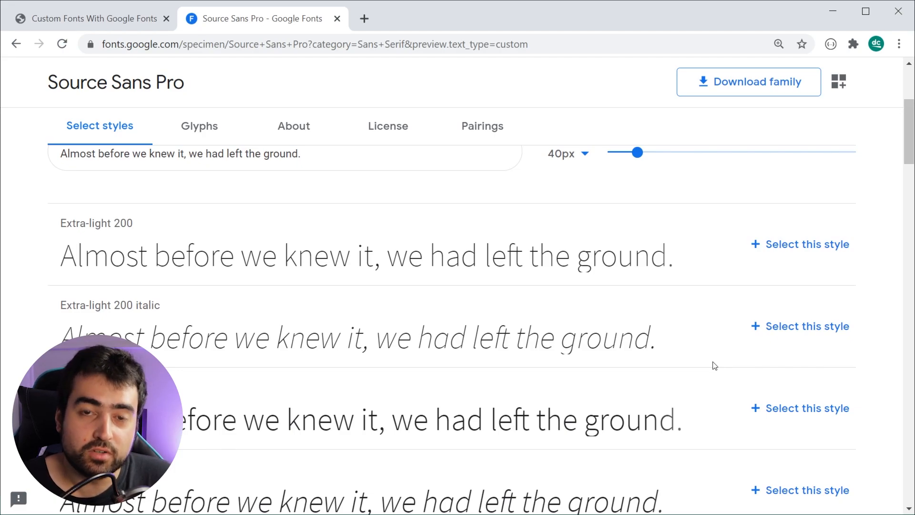
scroll("down", 3)
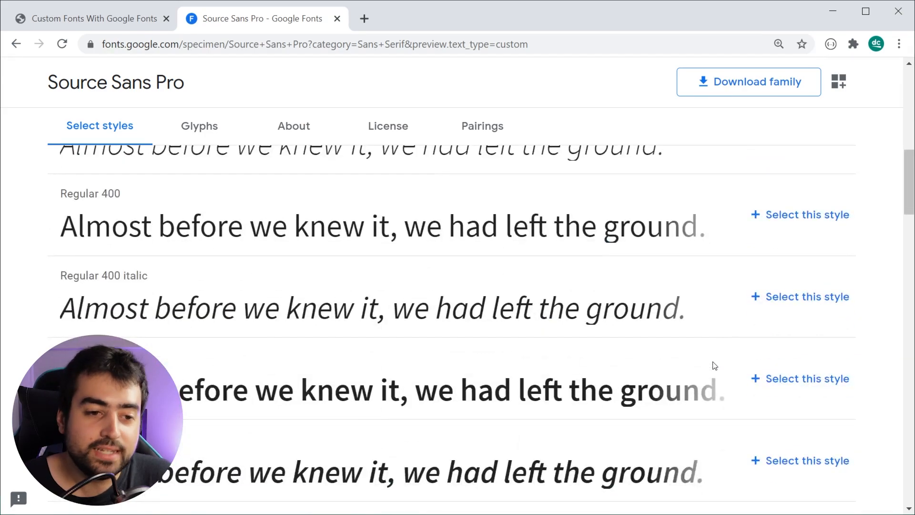
mouse_move(716, 333)
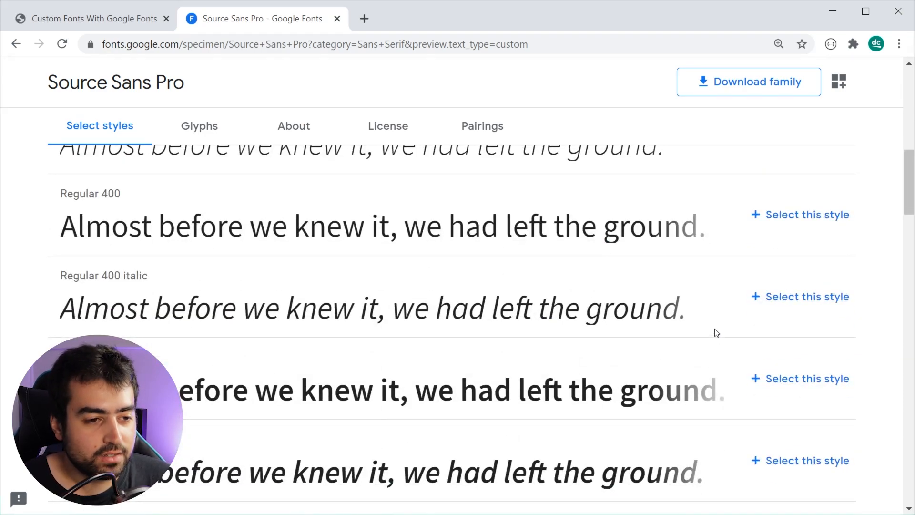
scroll("up", 3)
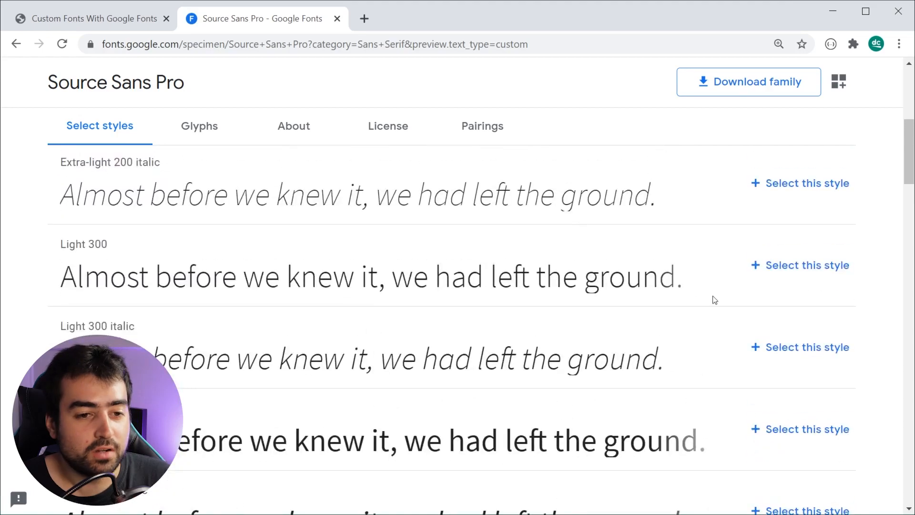
scroll("down", 3)
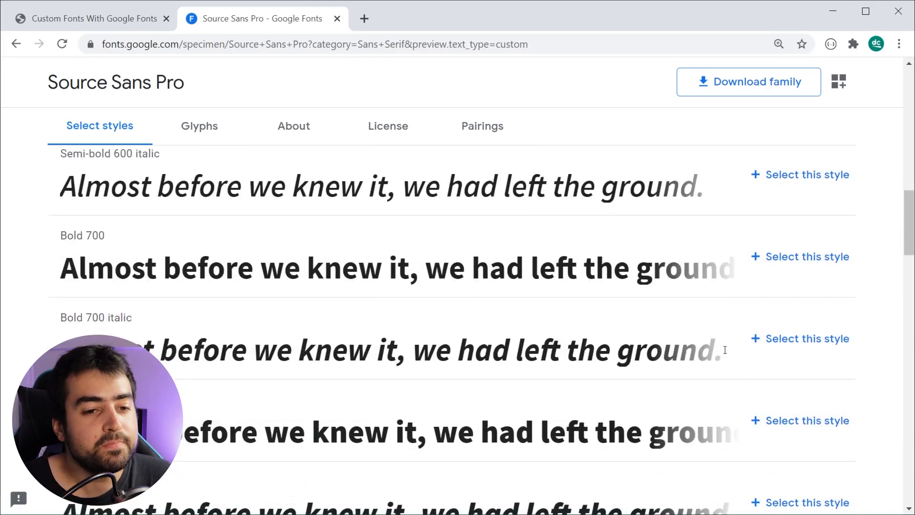
scroll("up", 3)
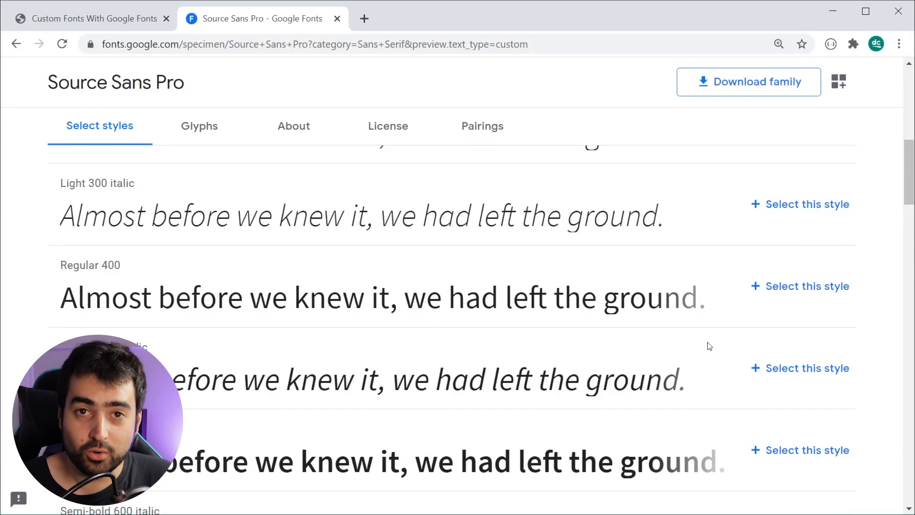
mouse_move(499, 324)
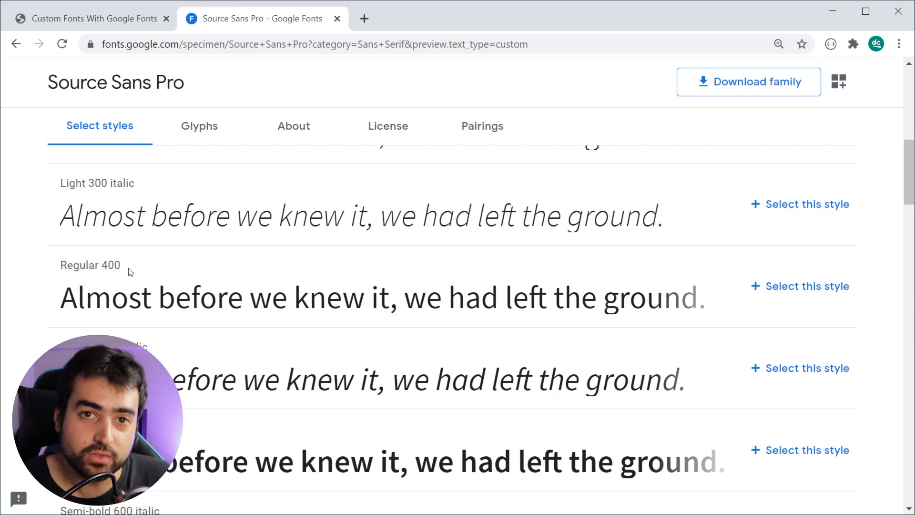
scroll("down", 3)
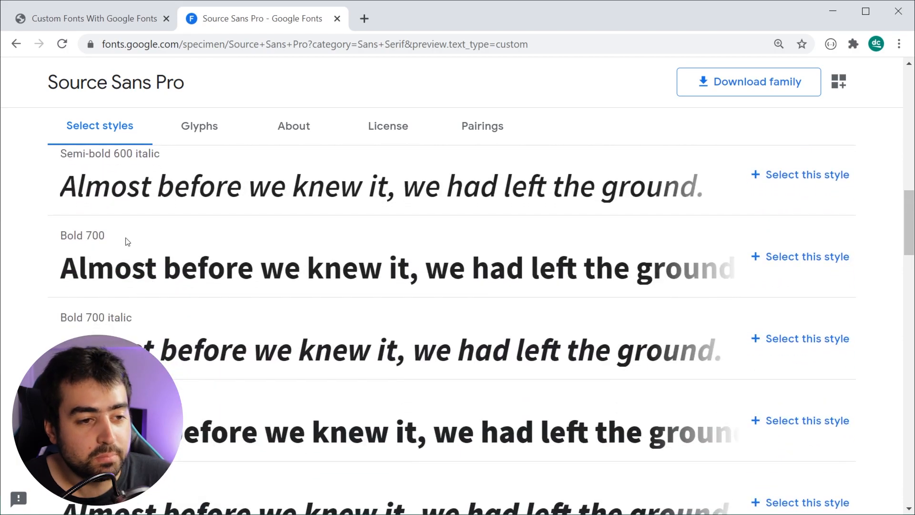
mouse_move(129, 240)
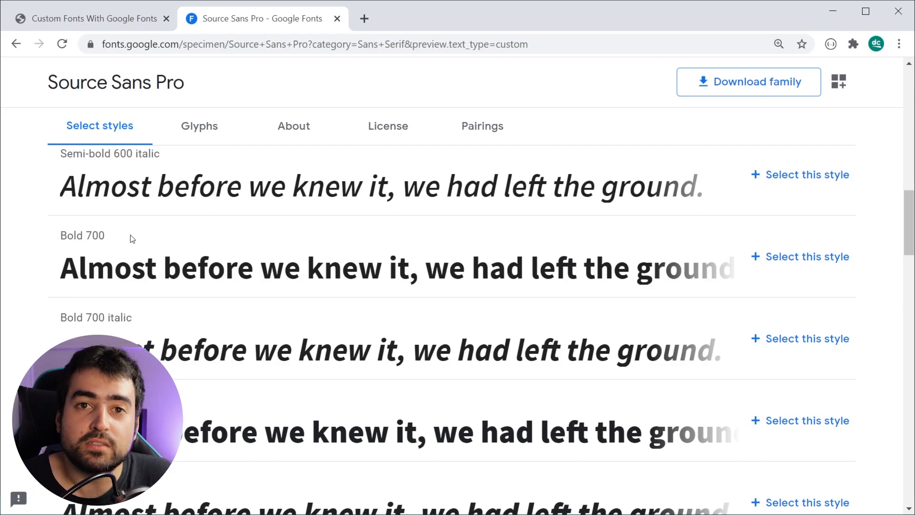
mouse_move(245, 318)
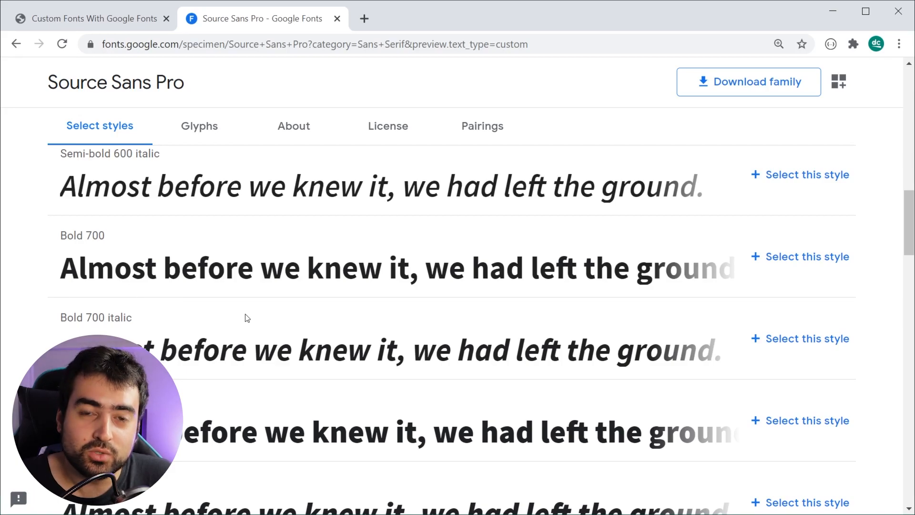
scroll("up", 3)
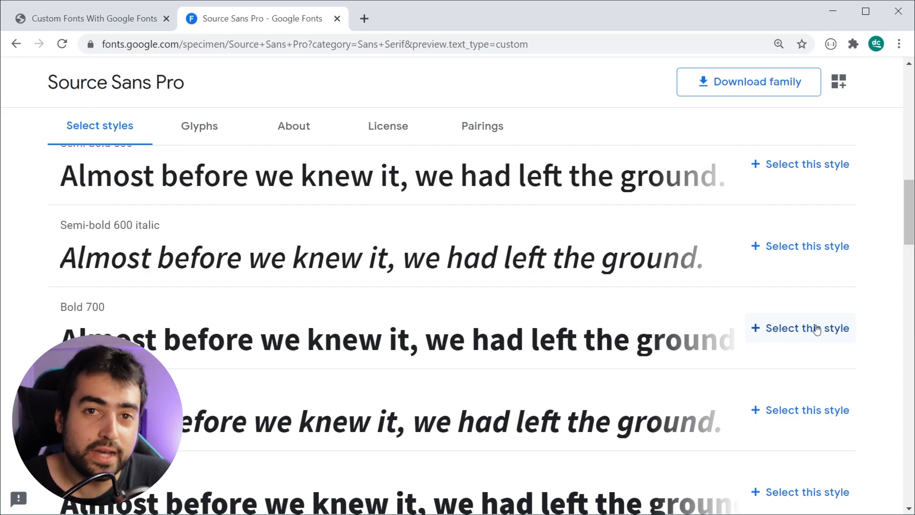
mouse_move(718, 346)
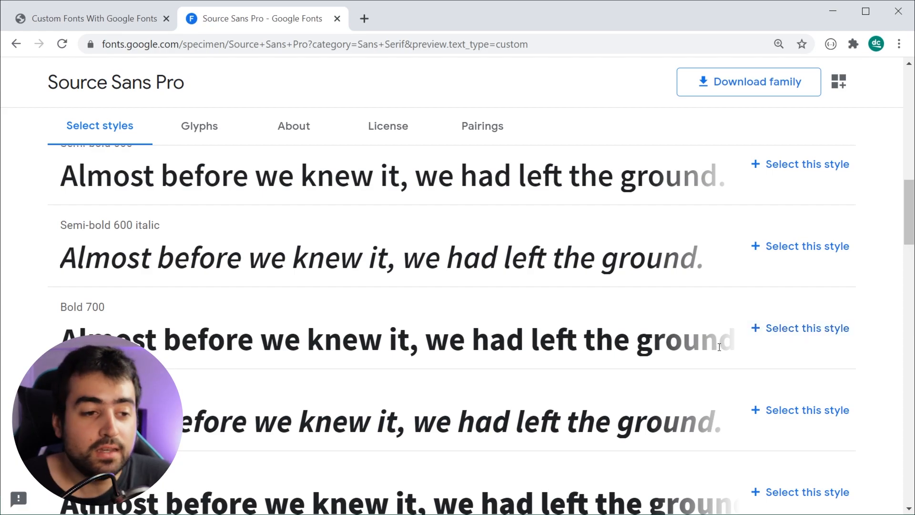
Select the Bold 700 and Regular 400 styles so the Selected family embed code appears
left_click(799, 328)
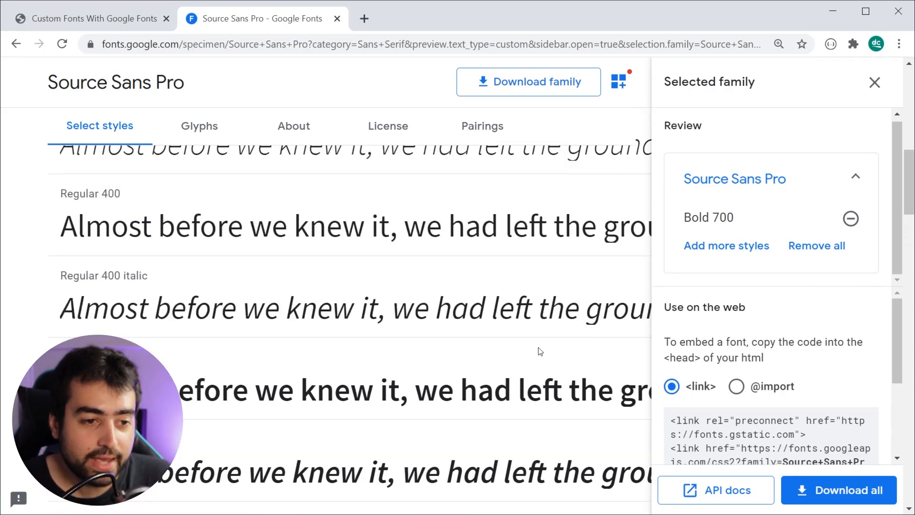
left_click(874, 81)
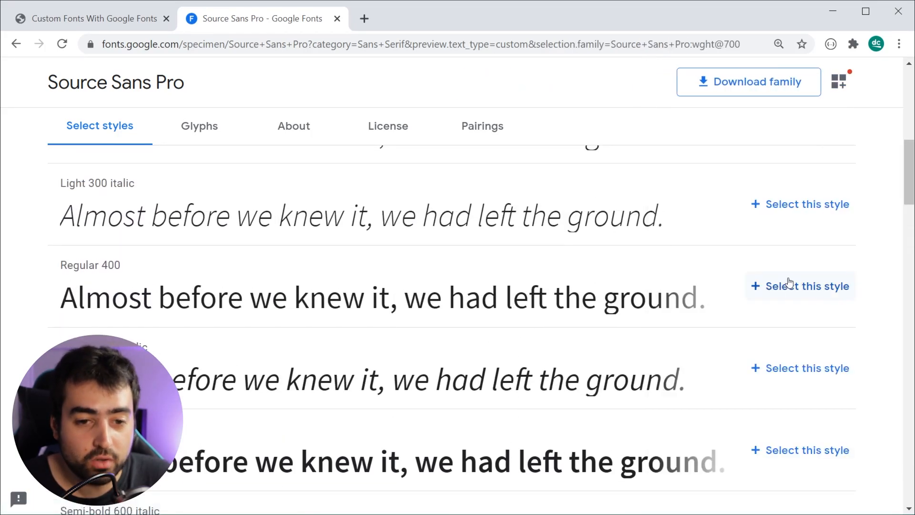
mouse_move(826, 300)
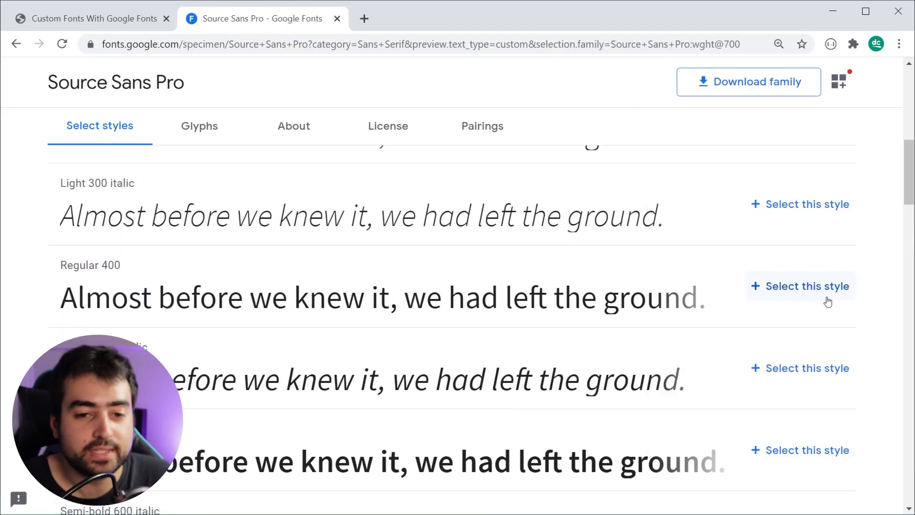
left_click(807, 286)
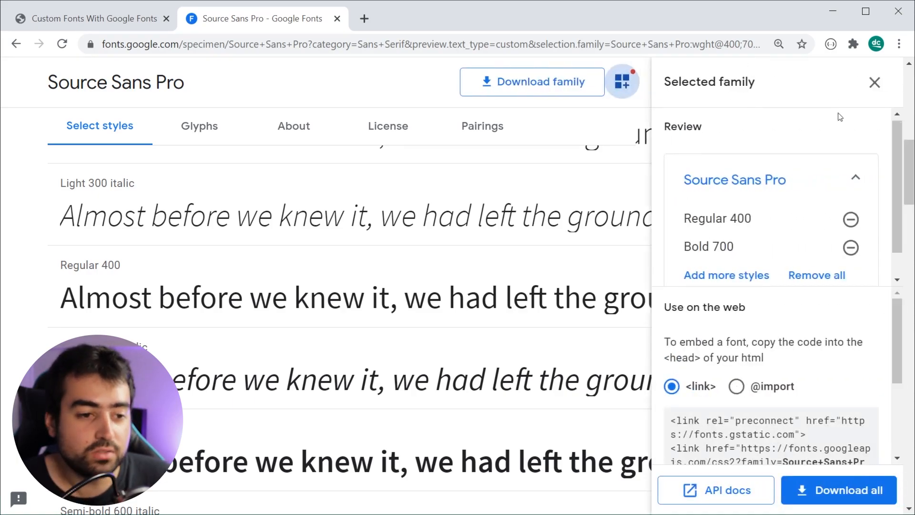
scroll("up", 3)
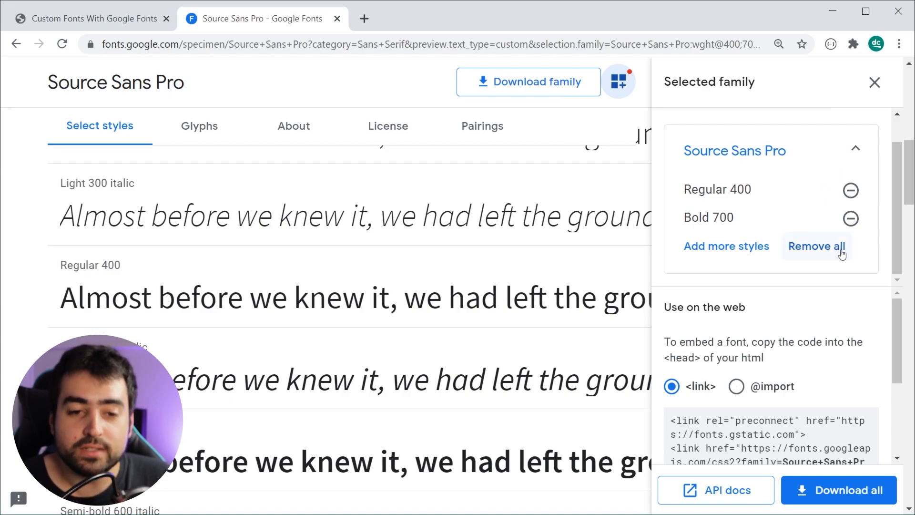
mouse_move(883, 208)
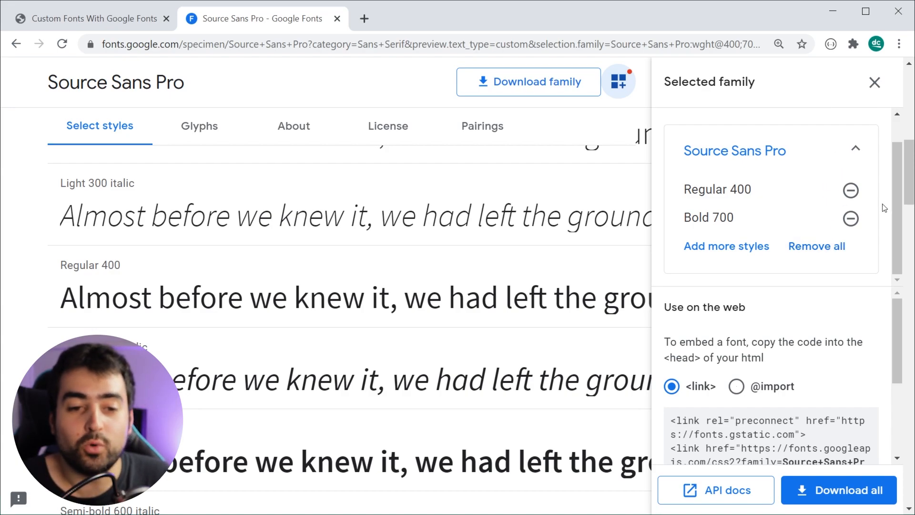
scroll("down", 3)
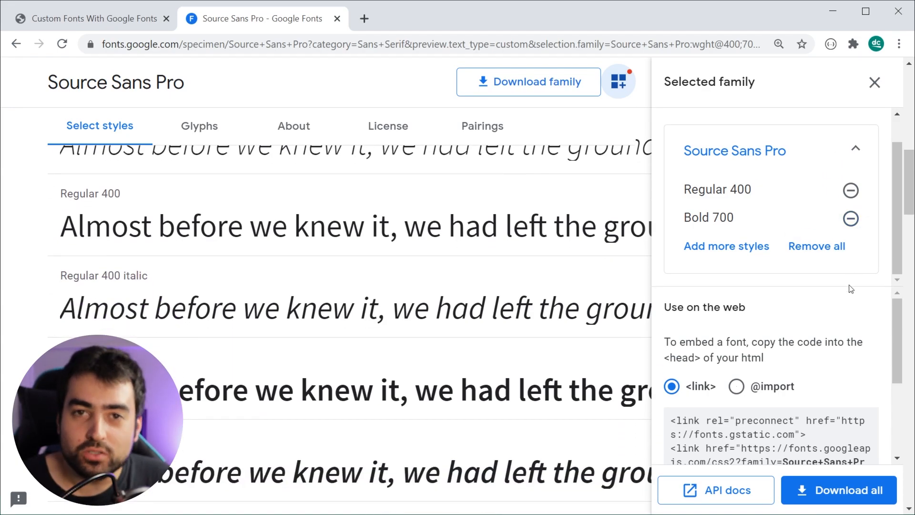
scroll("down", 3)
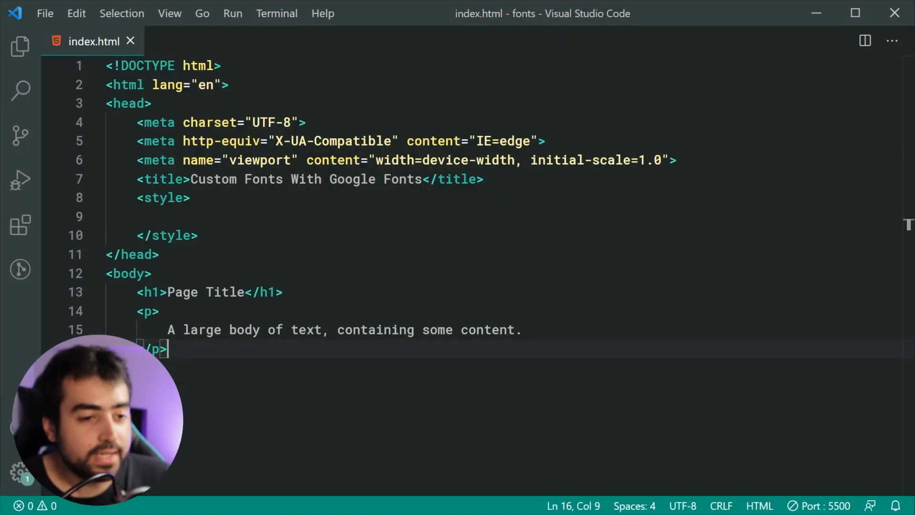
Paste the preconnect and Source Sans Pro stylesheet link tags after the title line and save
left_click(483, 179)
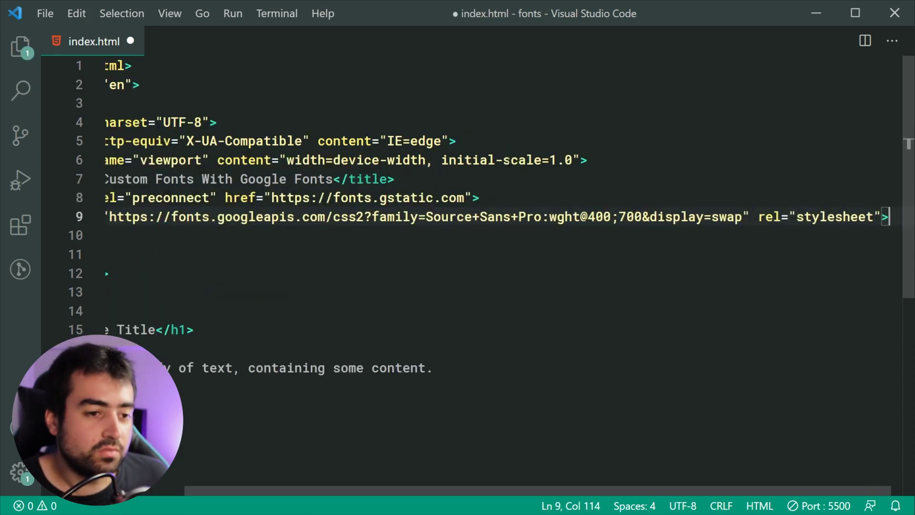
scroll("left", 3)
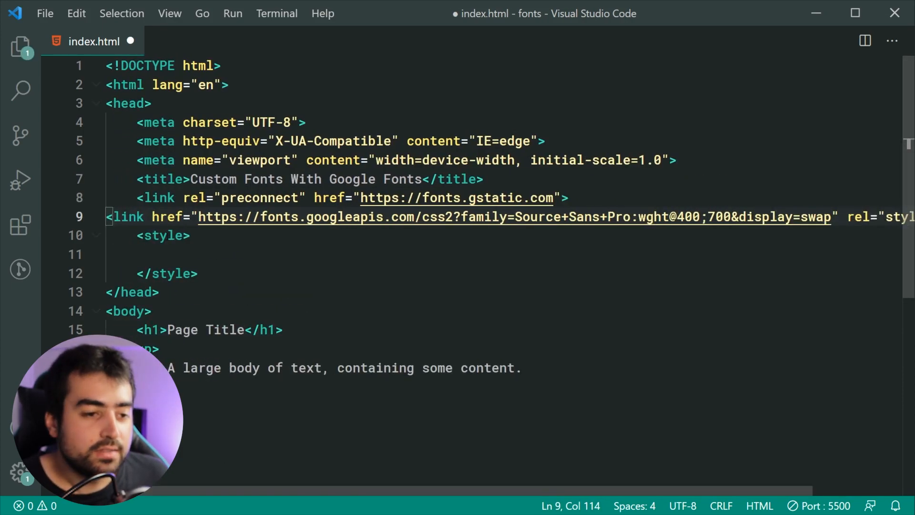
left_click(354, 217)
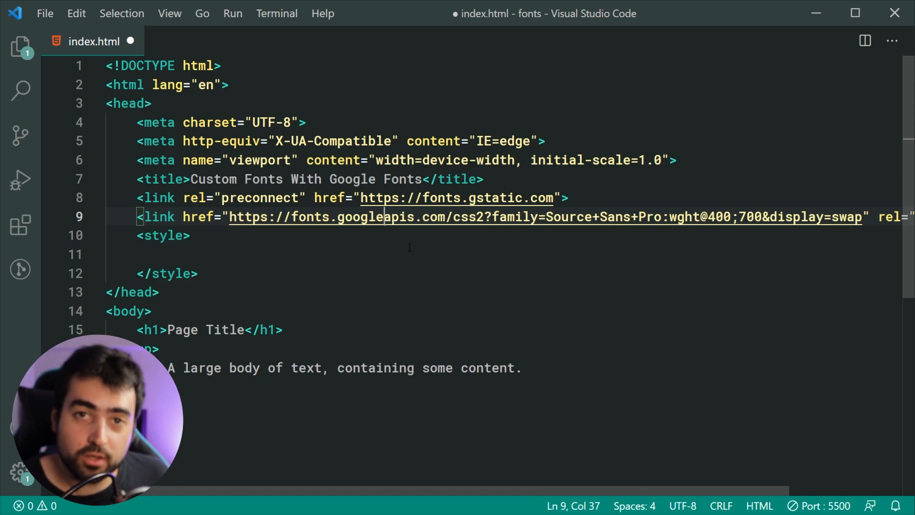
key("ctrl+s")
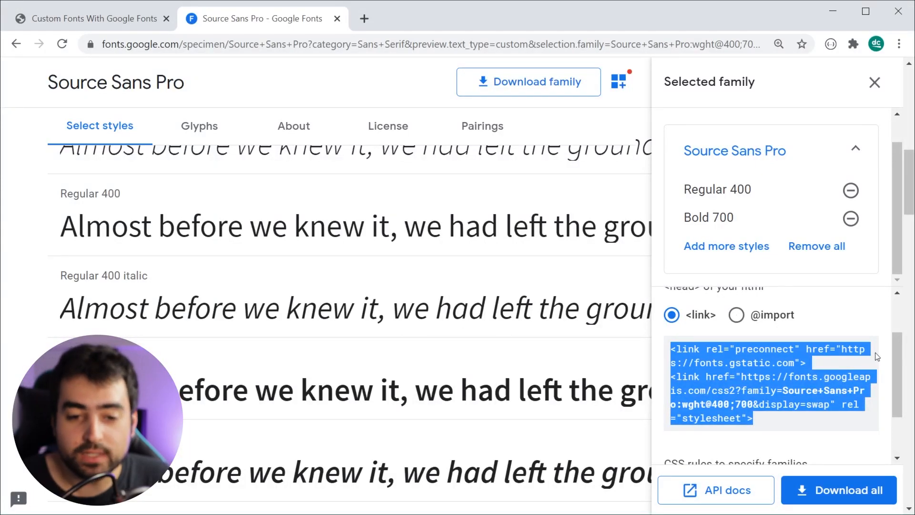
Select the font-family: 'Source Sans Pro', sans-serif CSS rule in the Selected family panel to copy it
scroll("down", 3)
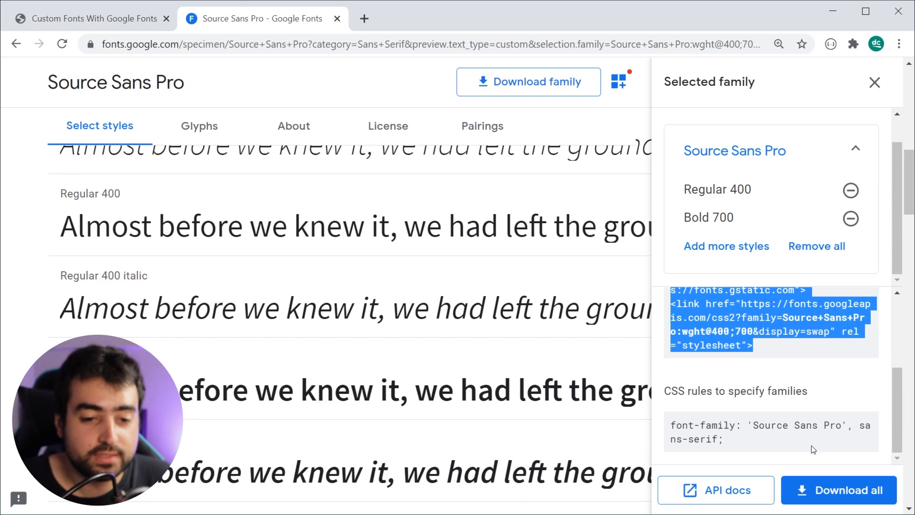
mouse_move(727, 405)
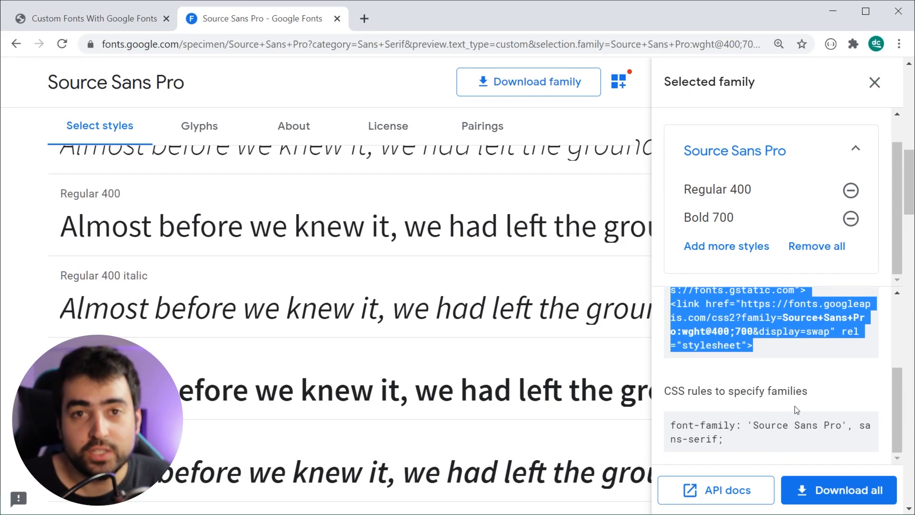
double_click(796, 425)
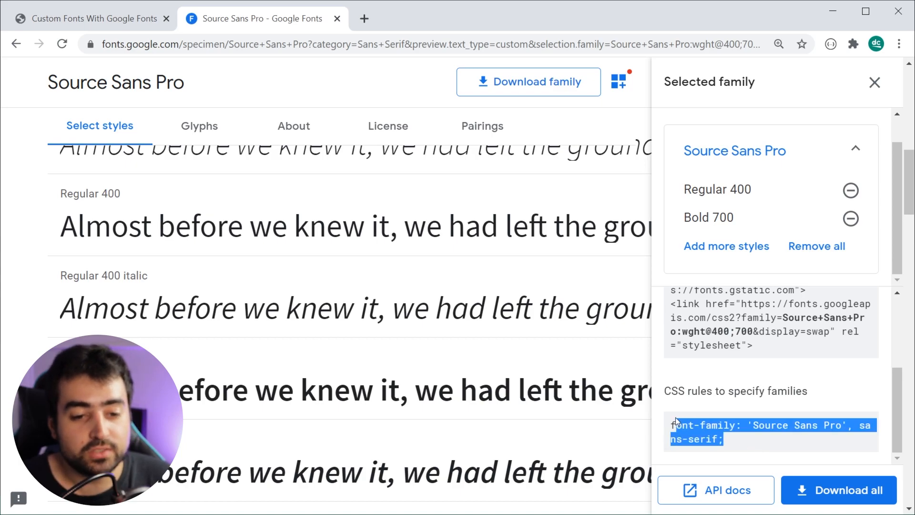
mouse_move(811, 381)
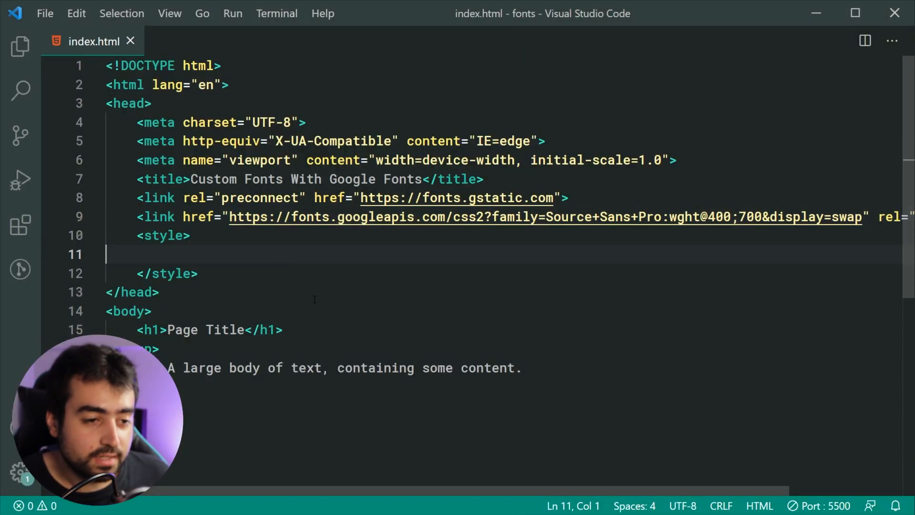
Add a body rule with font-family: 'Source Sans Pro', sans-serif inside the style tag
type("body {")
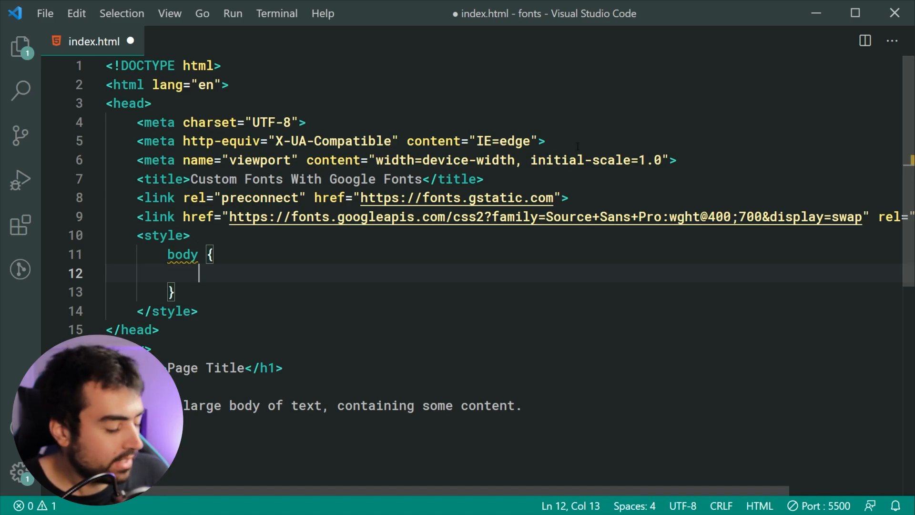
type("font-family: 'Source Sans Pro', sans-serif;")
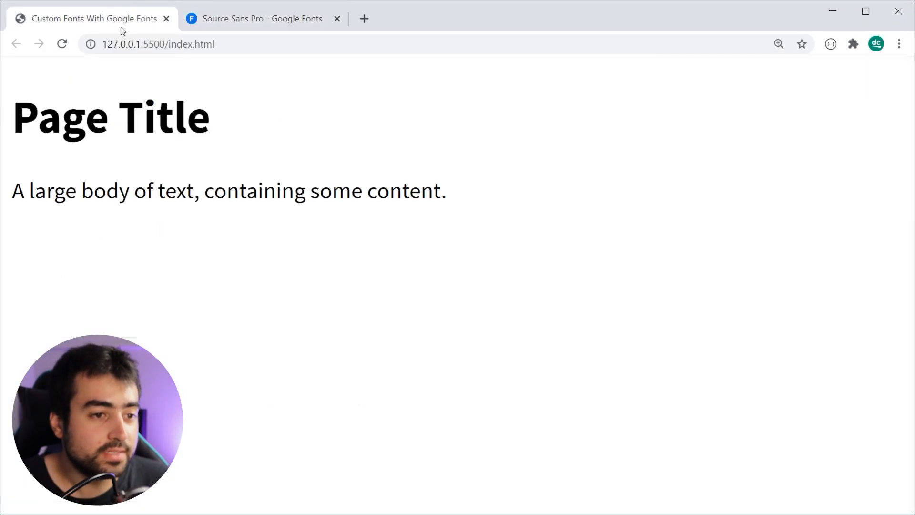
mouse_move(524, 262)
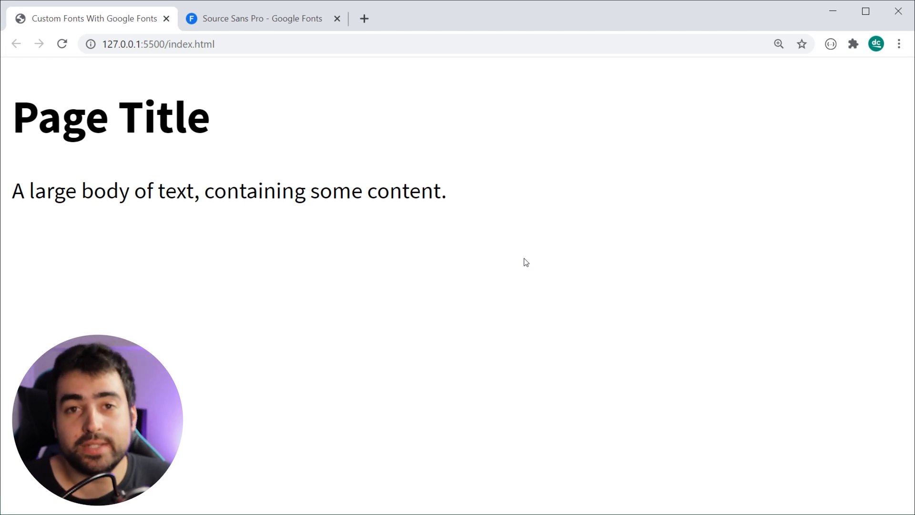
mouse_move(216, 127)
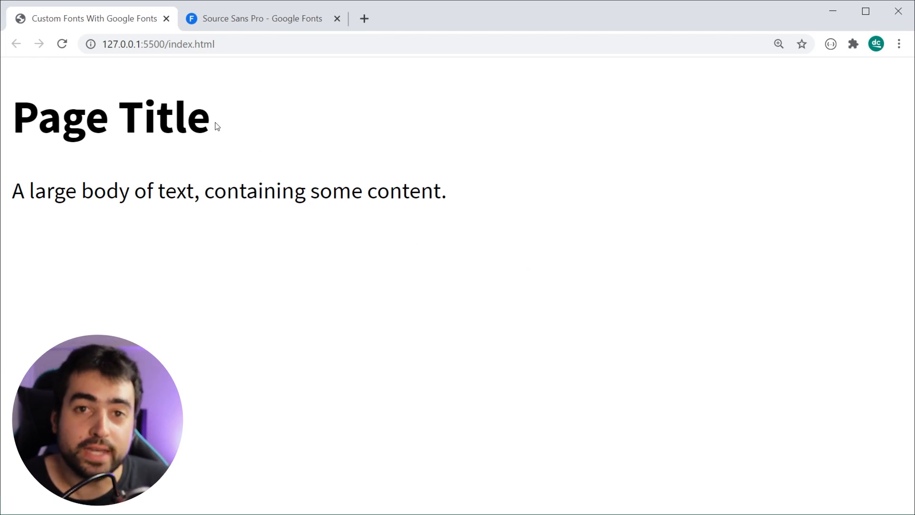
mouse_move(323, 217)
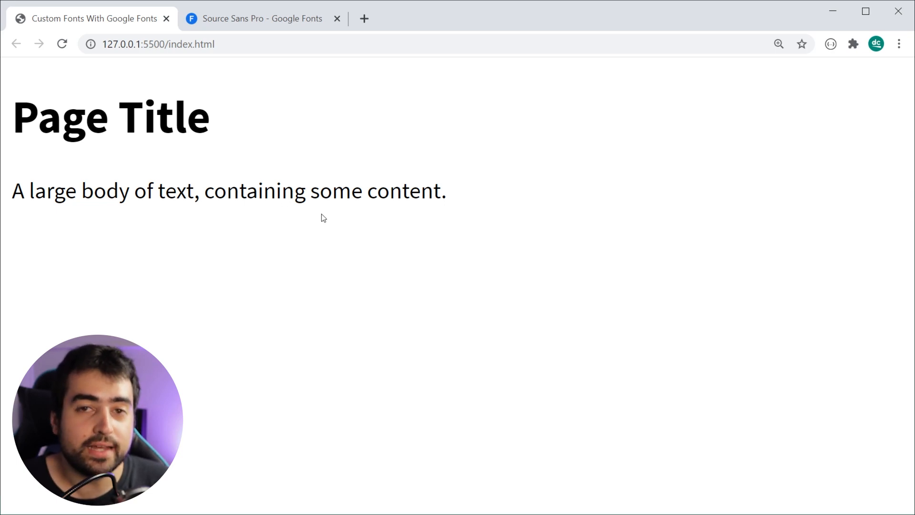
mouse_move(329, 218)
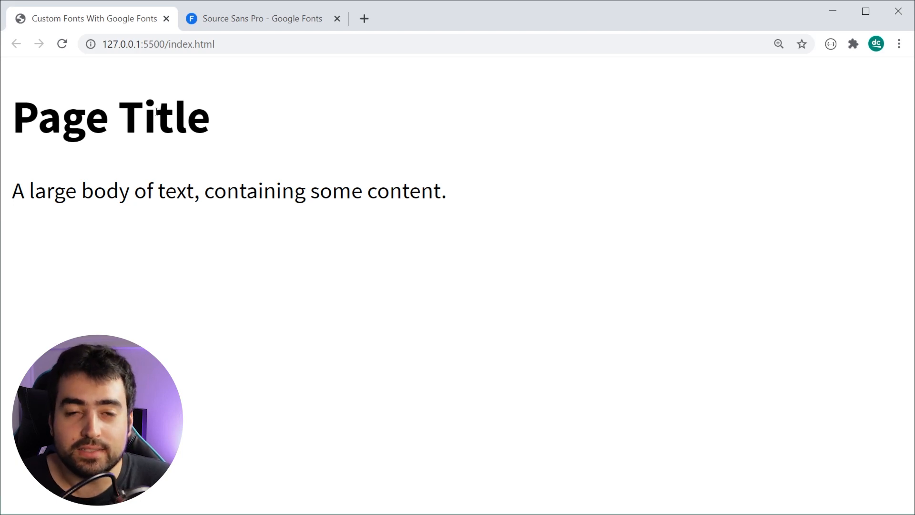
mouse_move(372, 162)
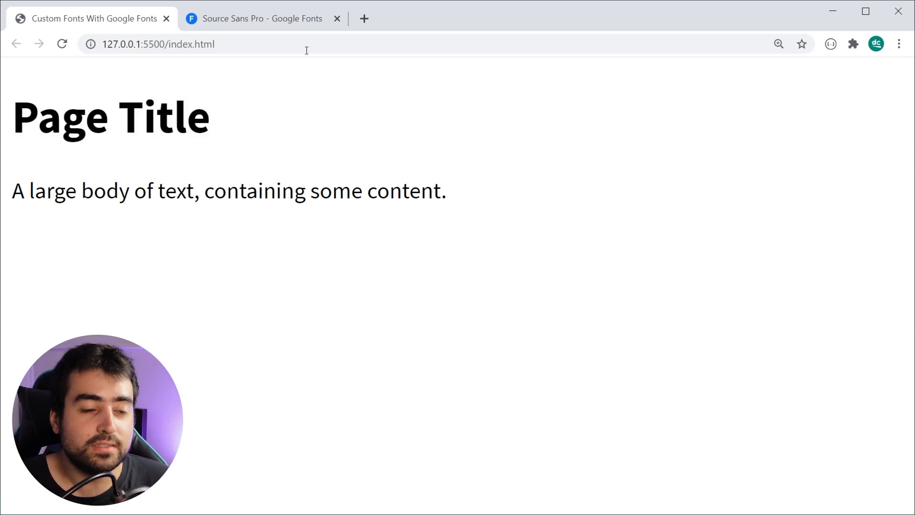
Return from the rendered page preview to the Source Sans Pro Google Fonts tab
left_click(262, 19)
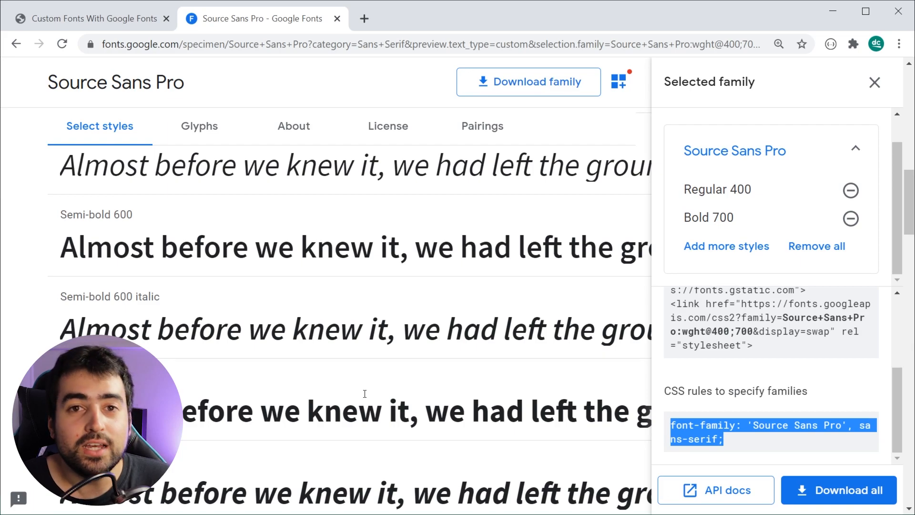
mouse_move(850, 218)
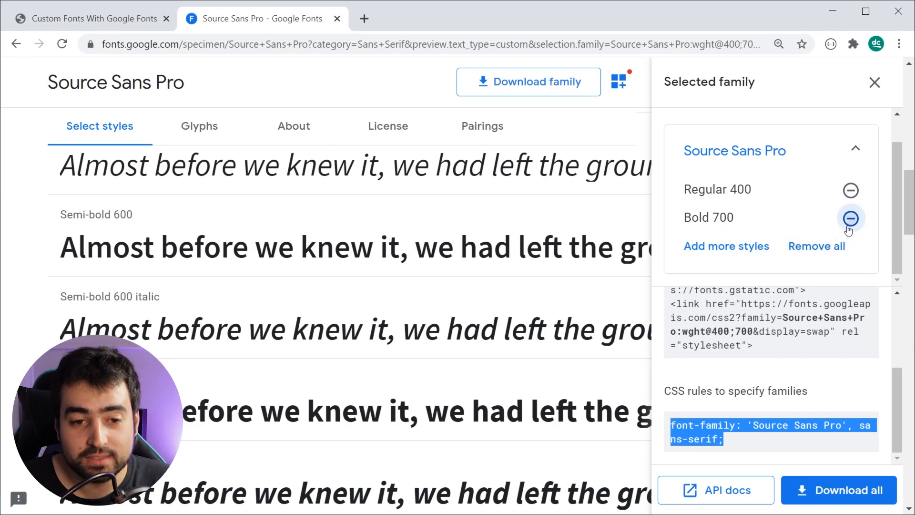
Remove Bold 700 from the selection, leaving Regular 400, and switch back to VS Code
left_click(850, 218)
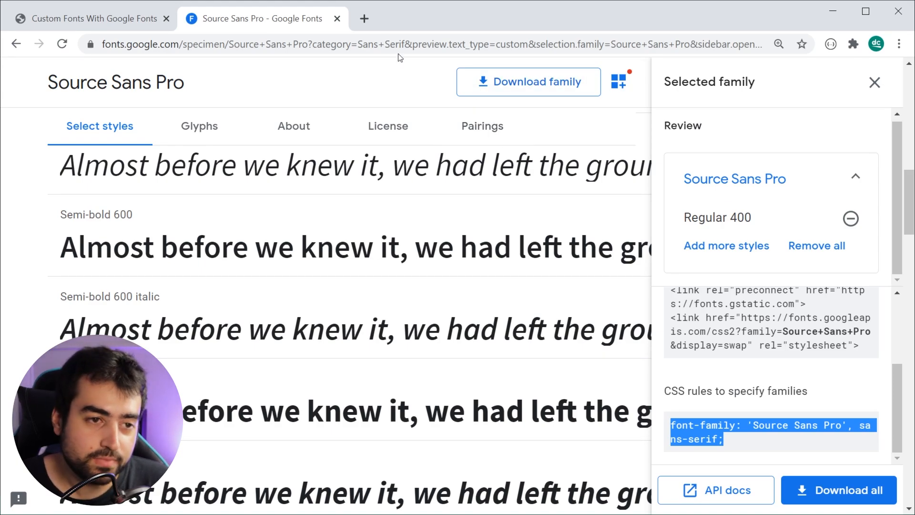
left_click(91, 18)
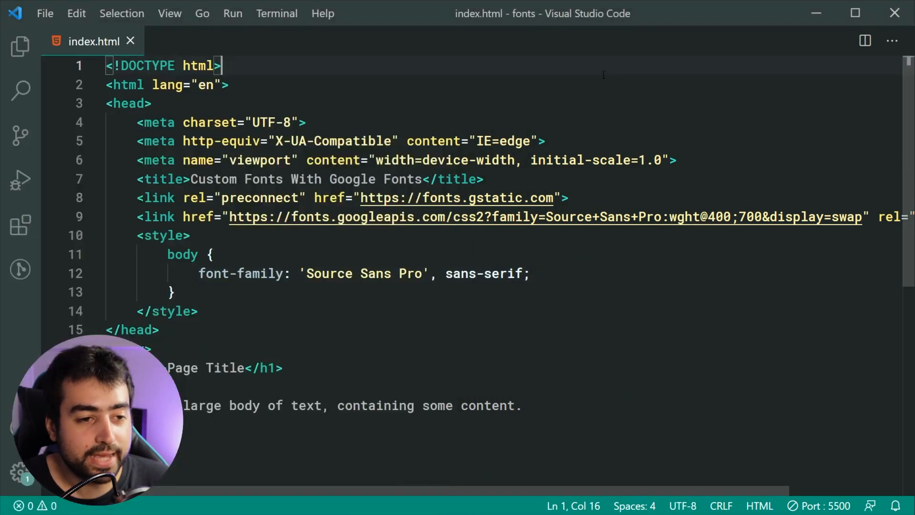
Snap VS Code and the Chrome preview side by side on screen
left_click(322, 13)
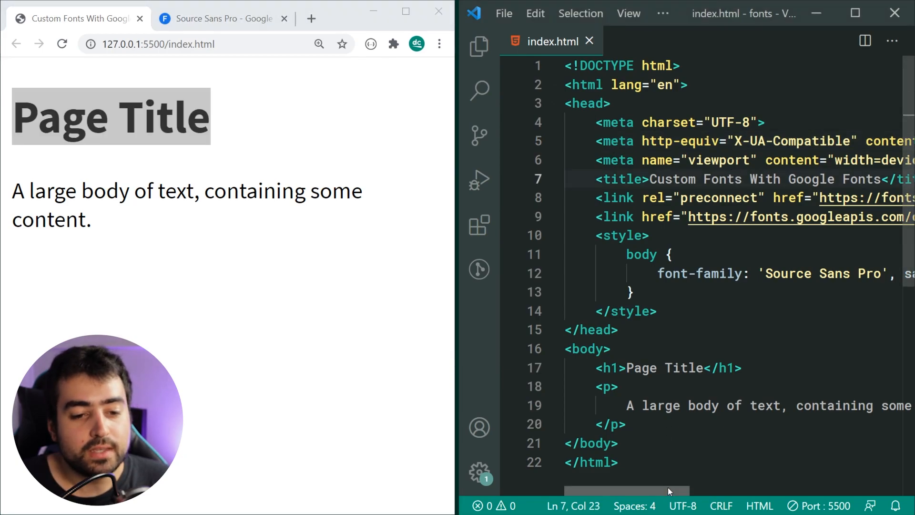
Delete the ;700 weight from the fonts.googleapis.com link so only 400 is requested
scroll("right", 3)
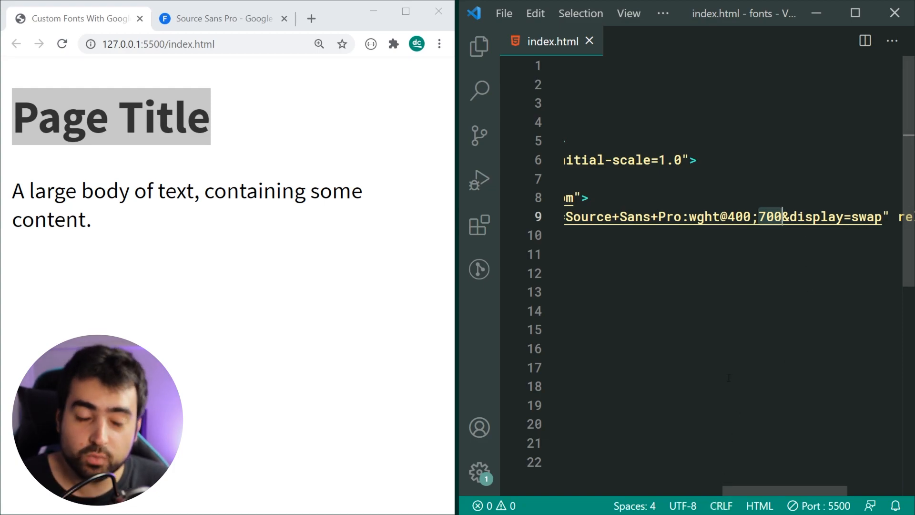
key("Backspace")
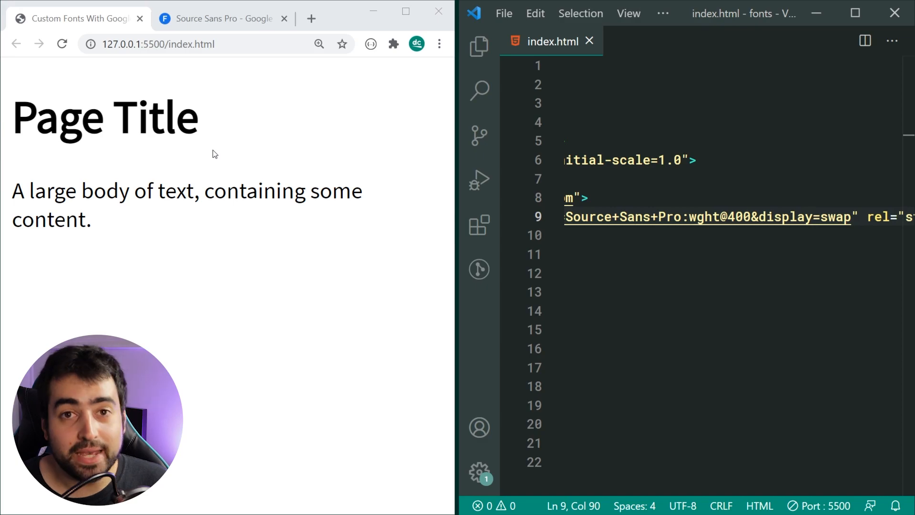
Revisit the Source Sans Pro specimen and highlight the Semi-bold 600 weight, keeping only Regular 400 selected
left_click(222, 18)
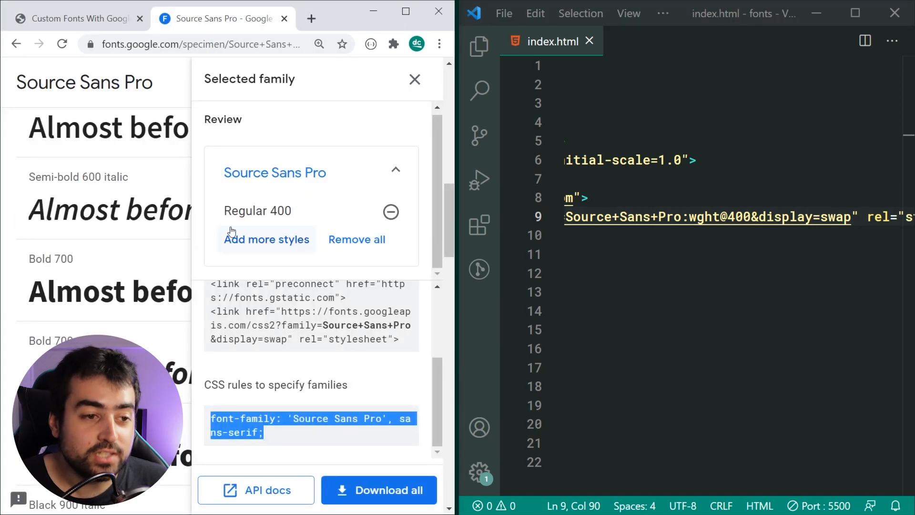
mouse_move(115, 189)
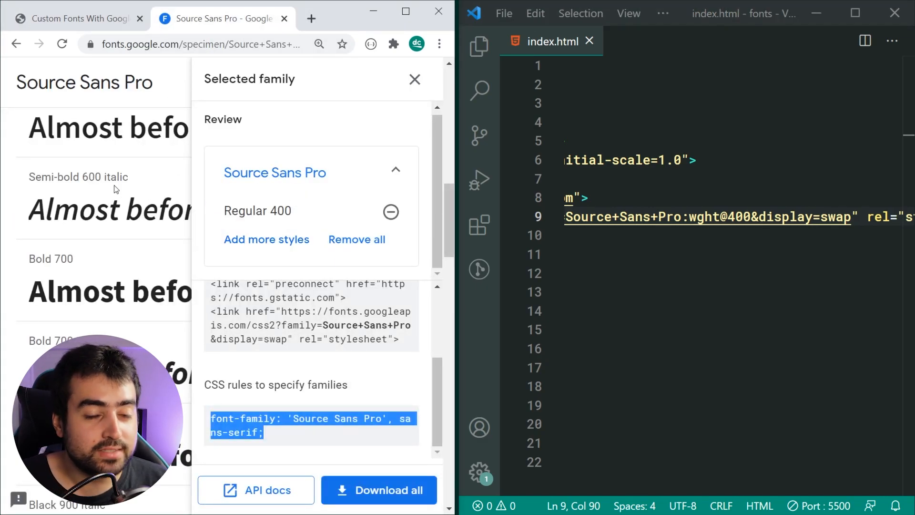
mouse_move(123, 190)
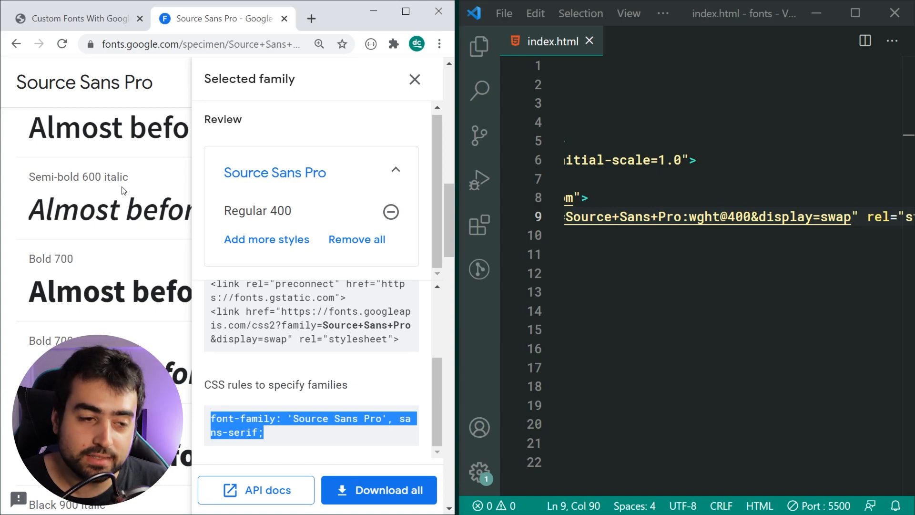
scroll("down", 3)
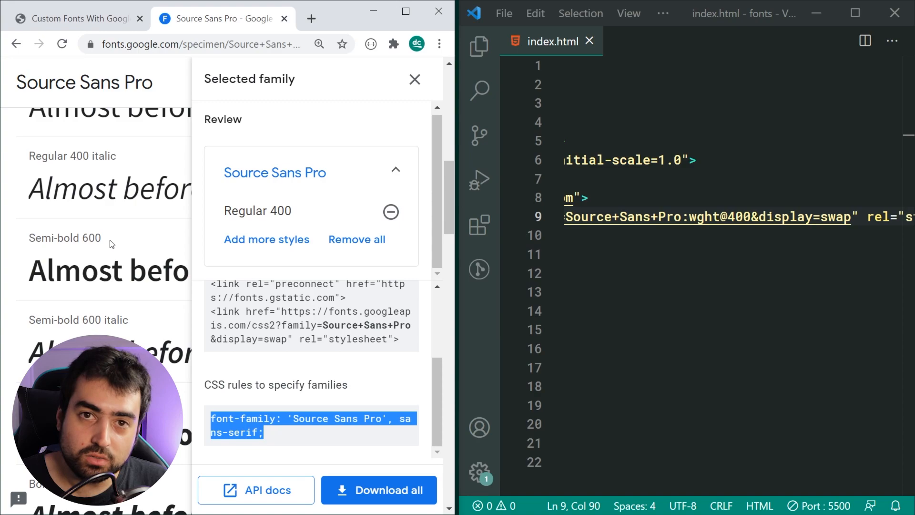
double_click(91, 237)
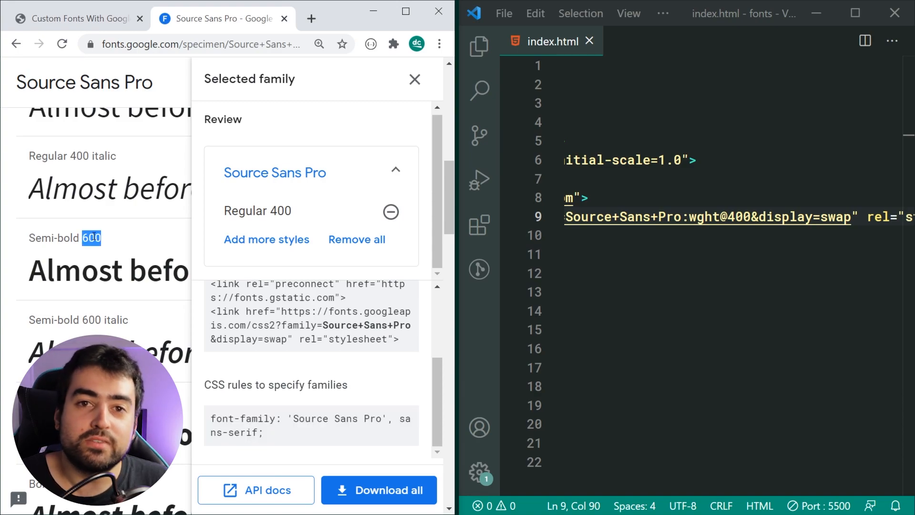
mouse_move(110, 236)
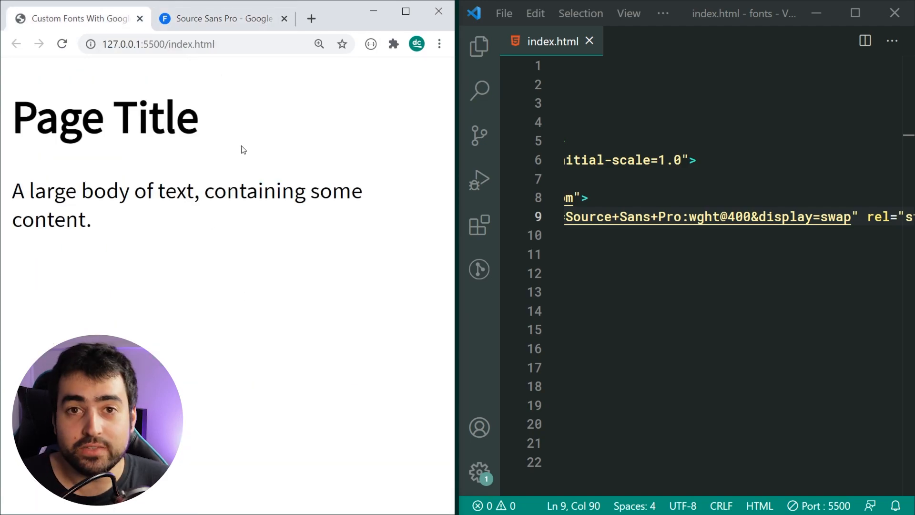
left_click(221, 19)
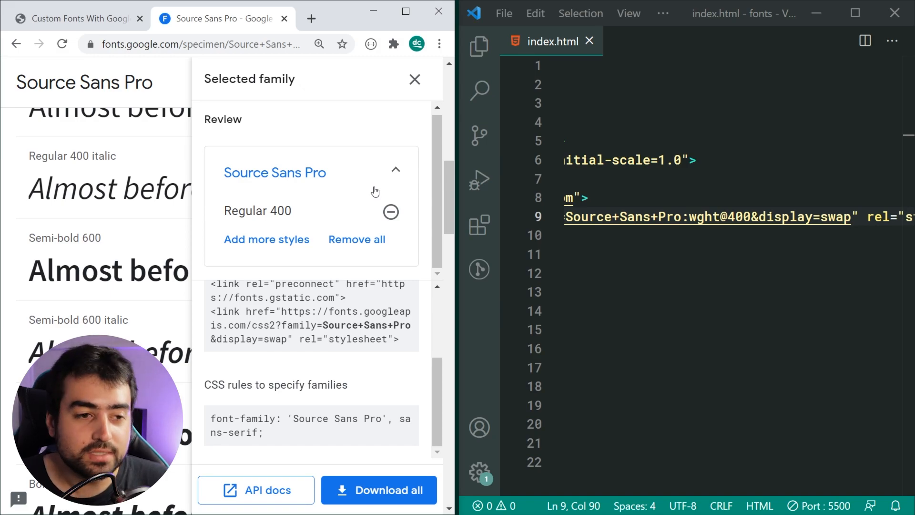
mouse_move(337, 30)
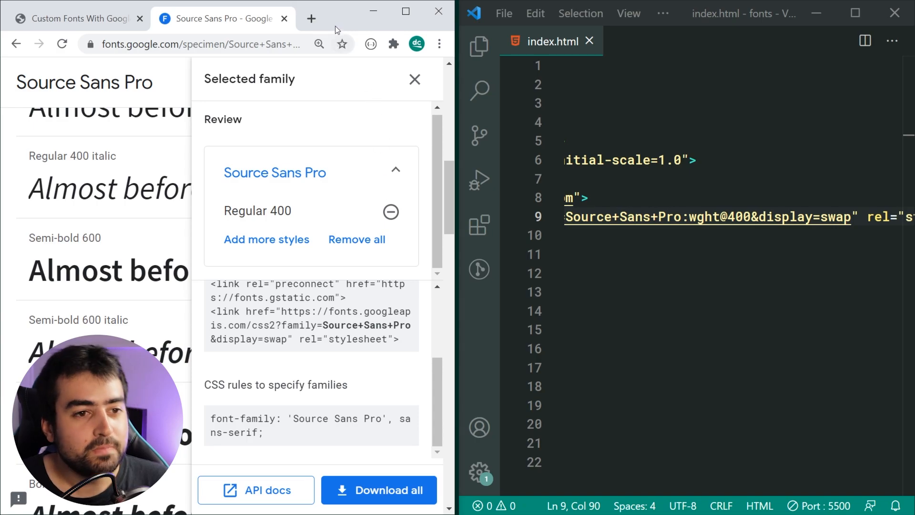